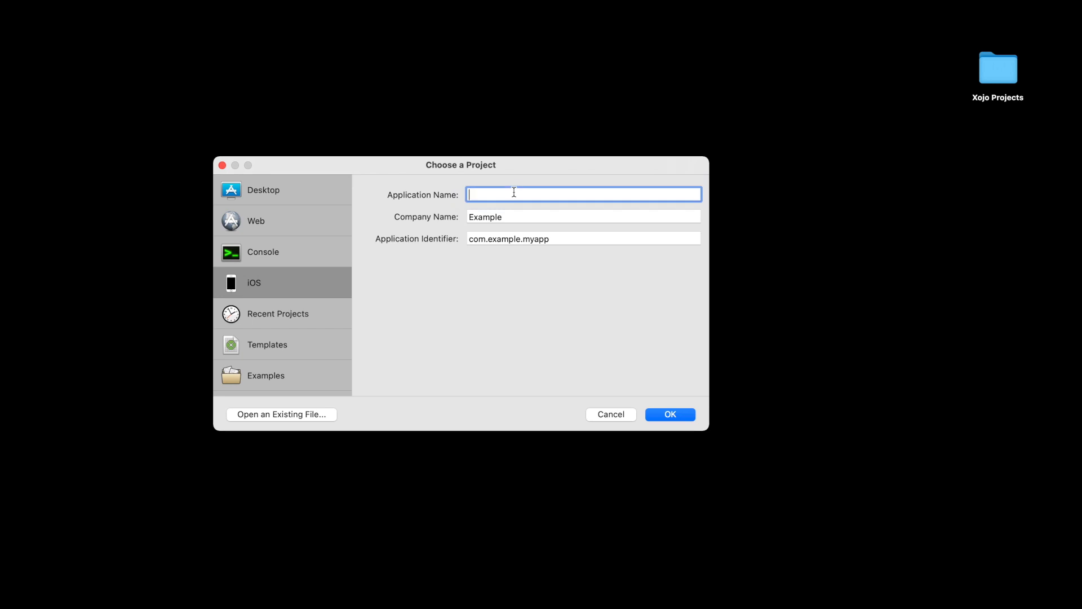
# Create the iOS project named SimpleBrowser with the Company Name left empty
pyautogui.write('SimpleBrowser')
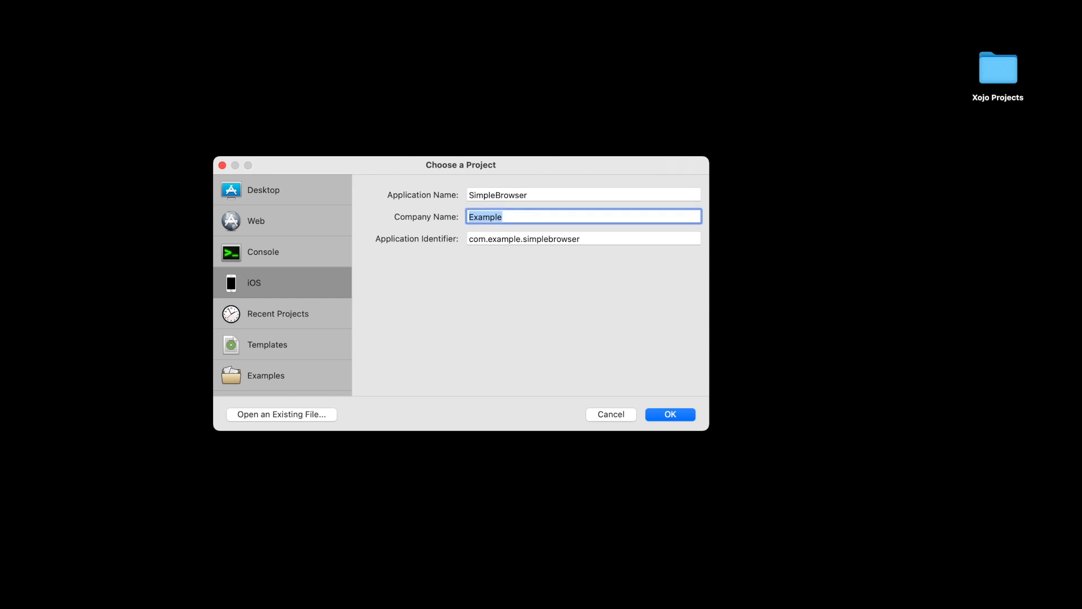
pyautogui.press('Delete')
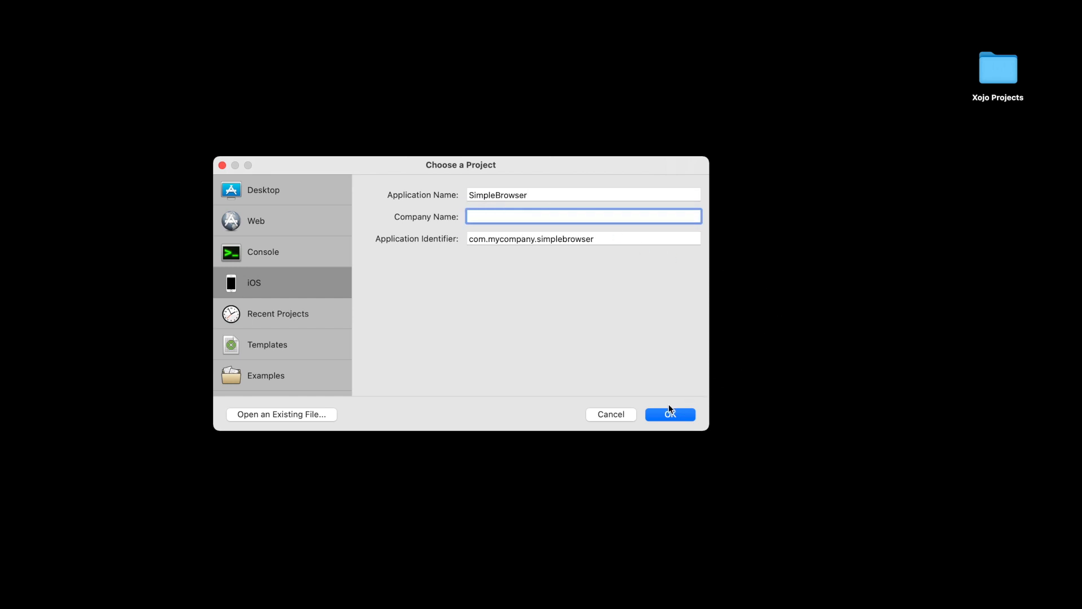
pyautogui.click(670, 415)
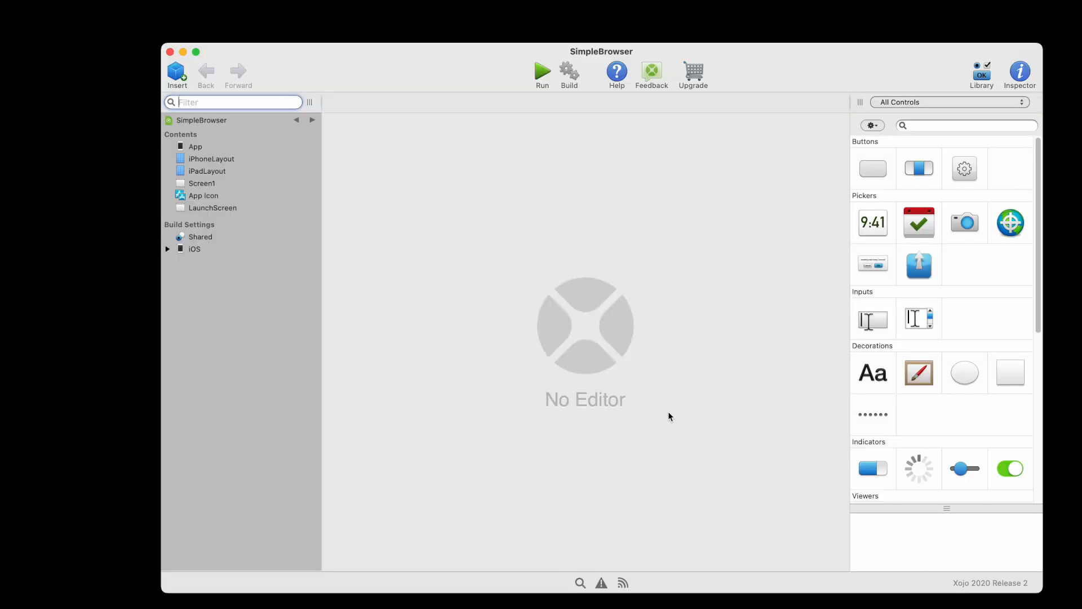
pyautogui.click(201, 182)
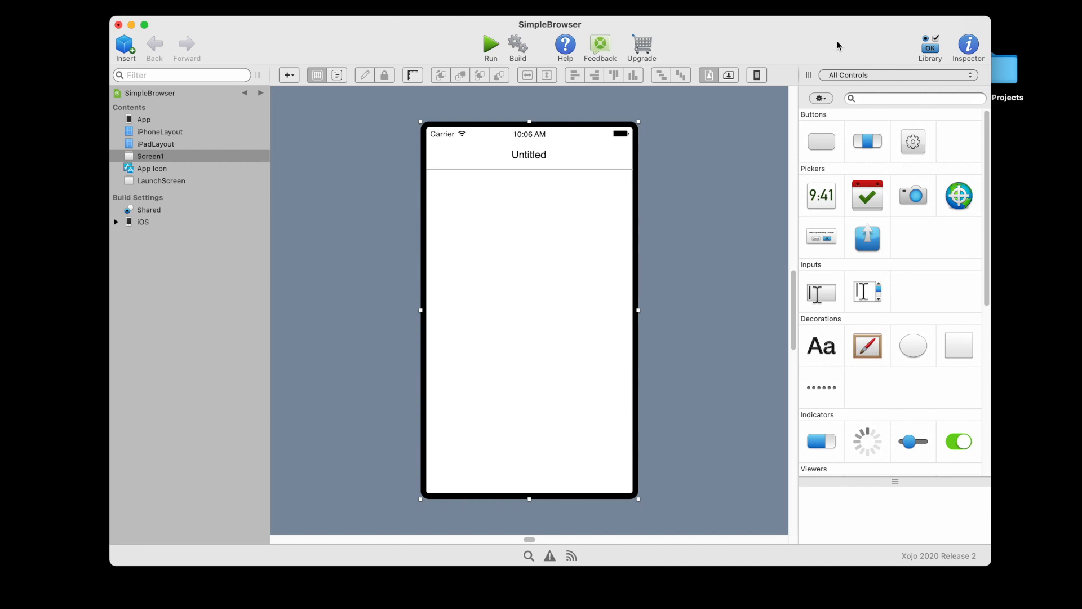
pyautogui.moveTo(832, 99)
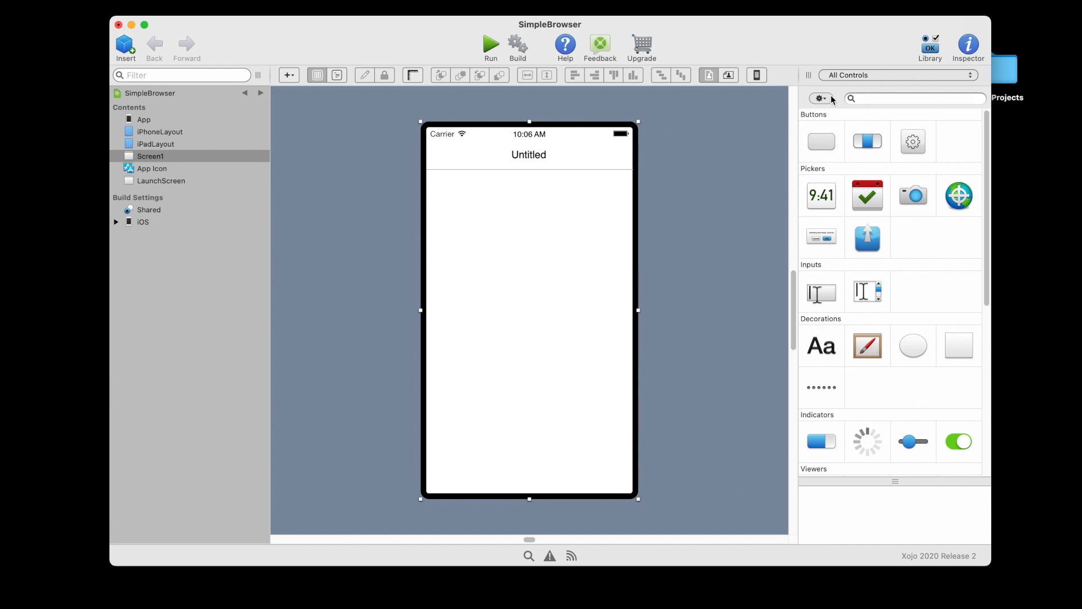
pyautogui.moveTo(821, 291)
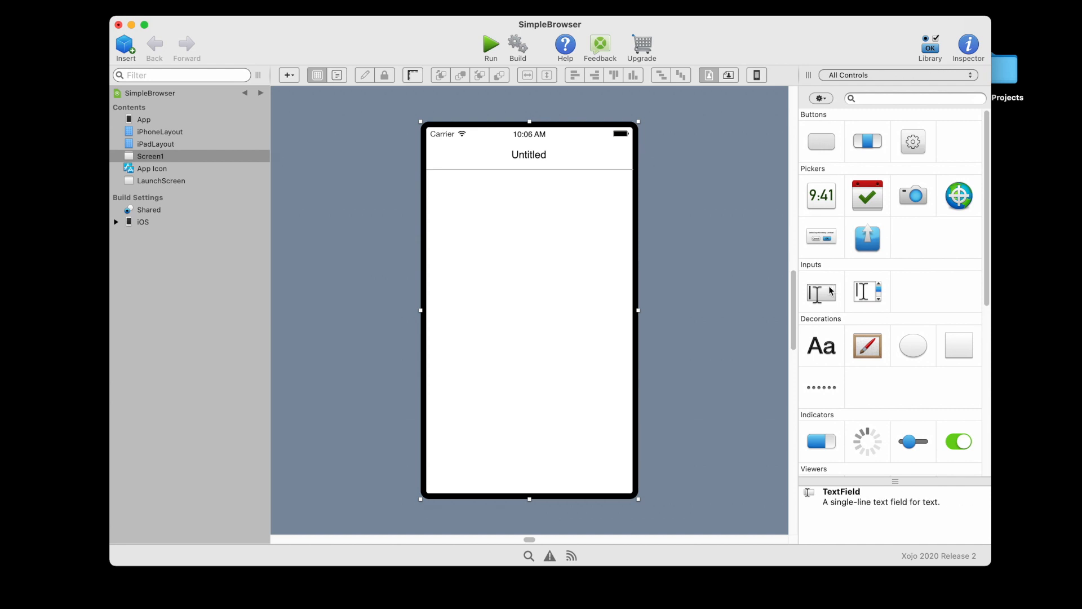
# Drag a TextField from the Library and place it at the top left of Screen1
pyautogui.moveTo(821, 291); pyautogui.dragTo(570, 228)
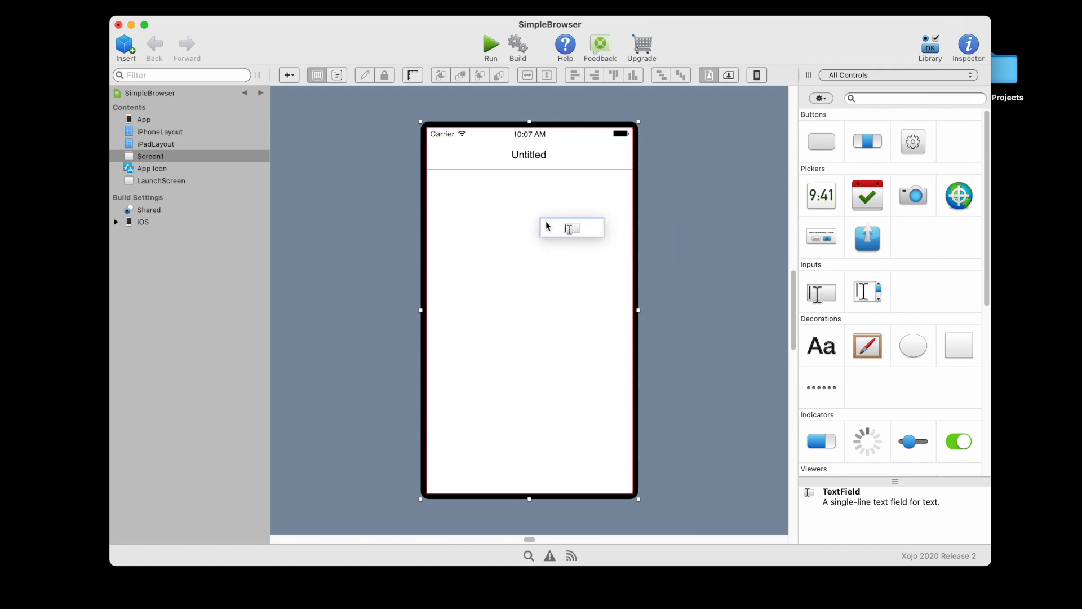
pyautogui.moveTo(572, 227); pyautogui.dragTo(472, 190)
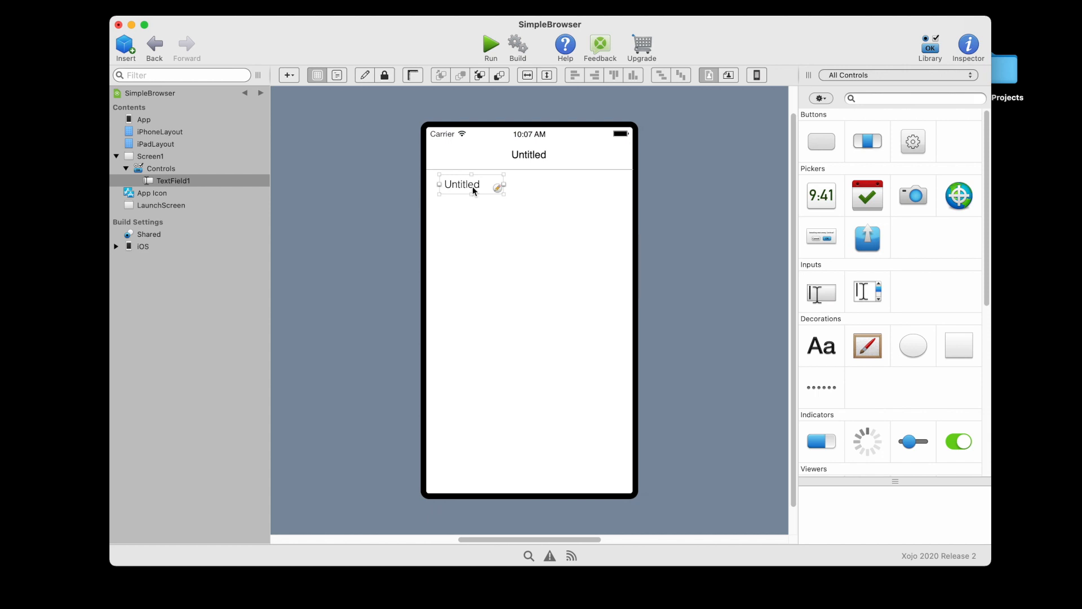
pyautogui.moveTo(585, 207)
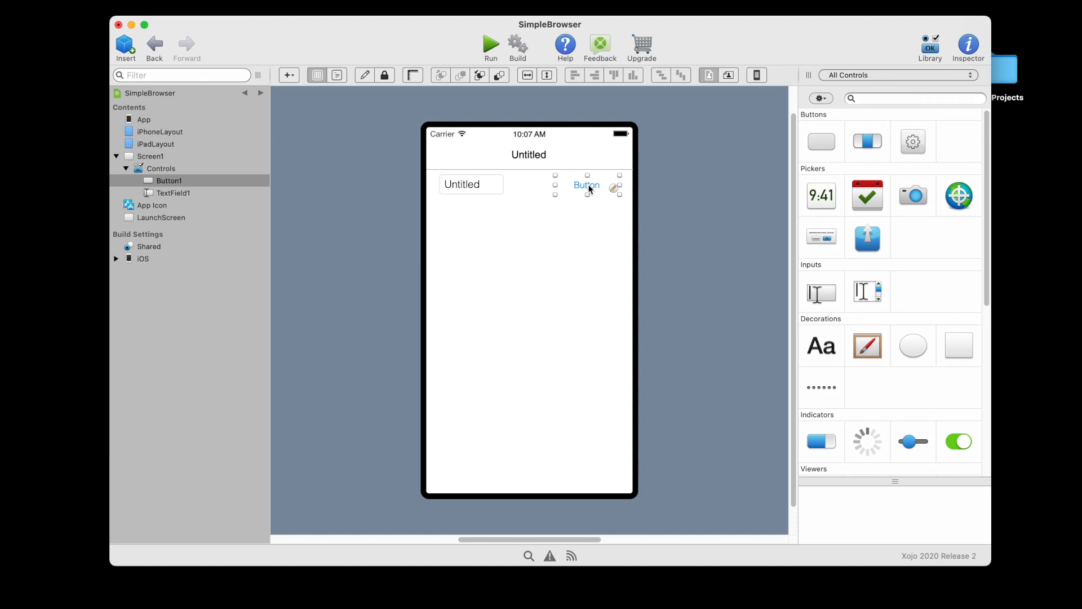
pyautogui.moveTo(605, 186)
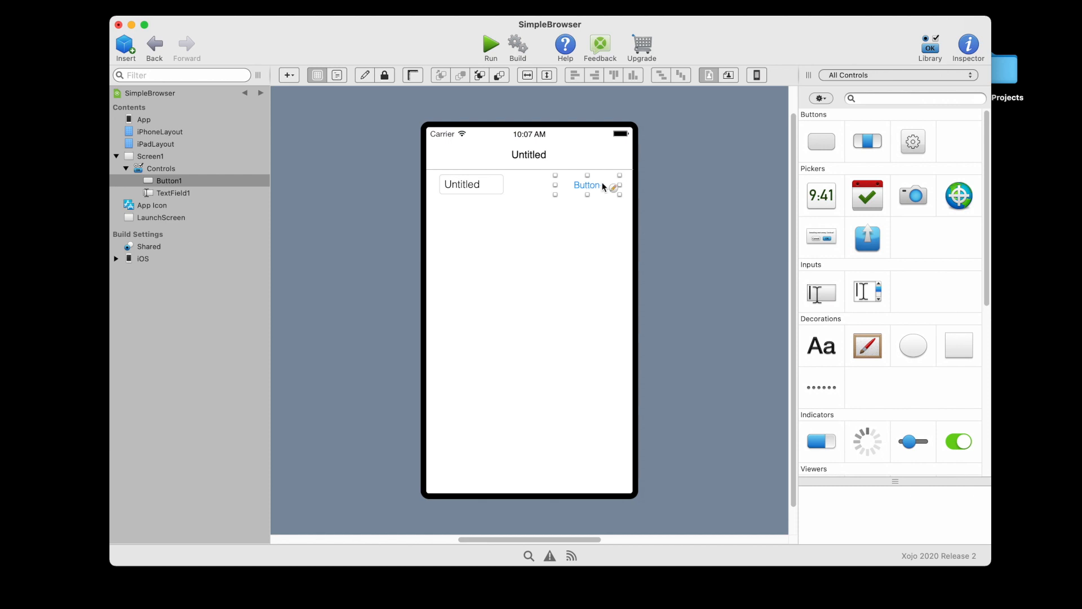
# Drag an HTMLViewer from the Library's Viewers section and position it below the text field
pyautogui.scroll(-3)
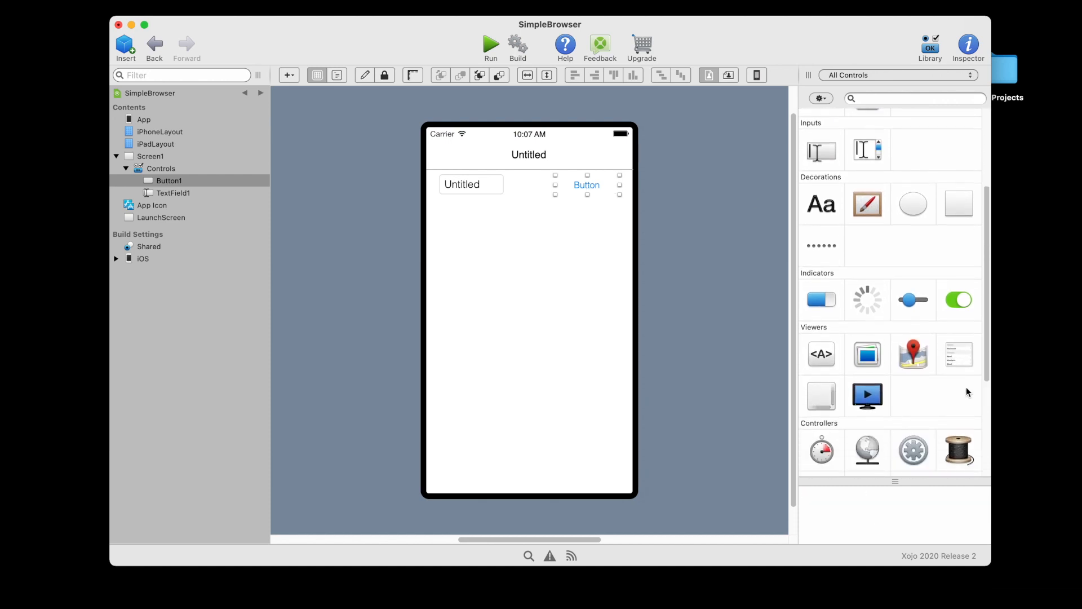
pyautogui.moveTo(821, 353); pyautogui.dragTo(585, 312)
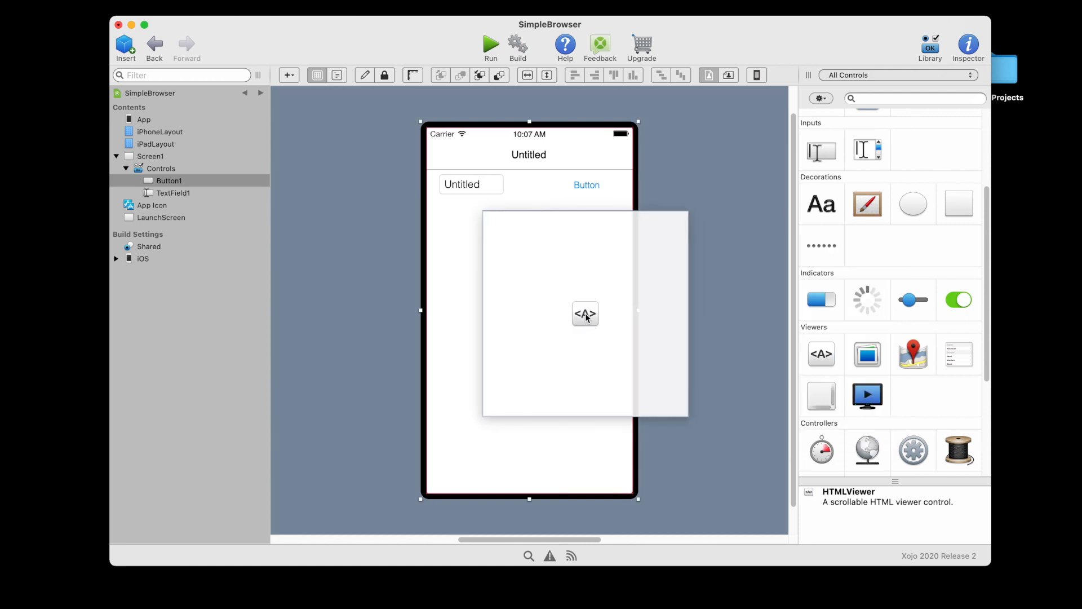
pyautogui.moveTo(585, 313); pyautogui.dragTo(525, 304)
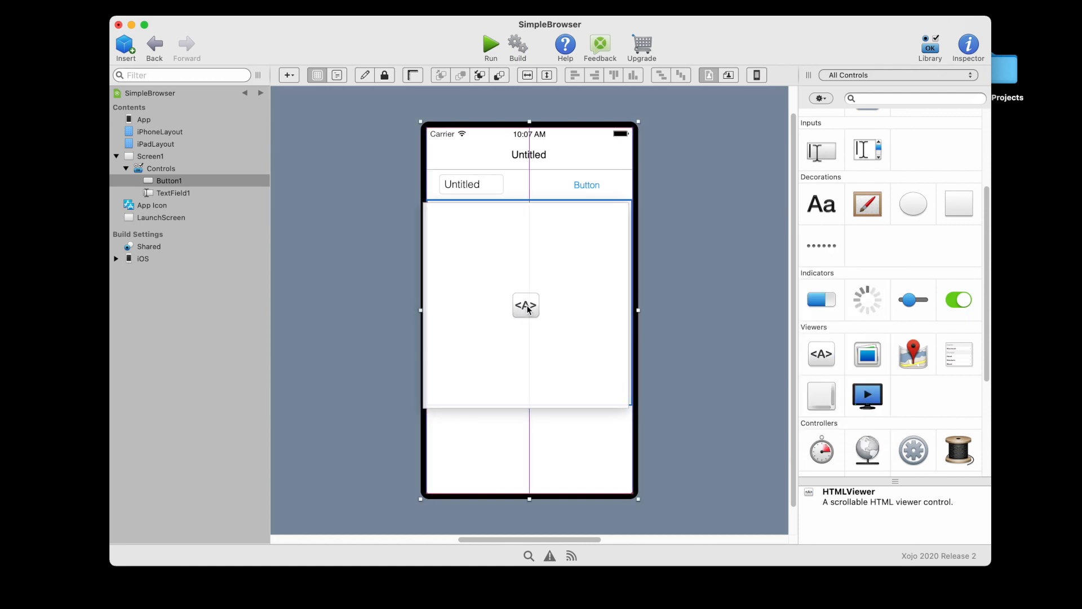
pyautogui.click(530, 306)
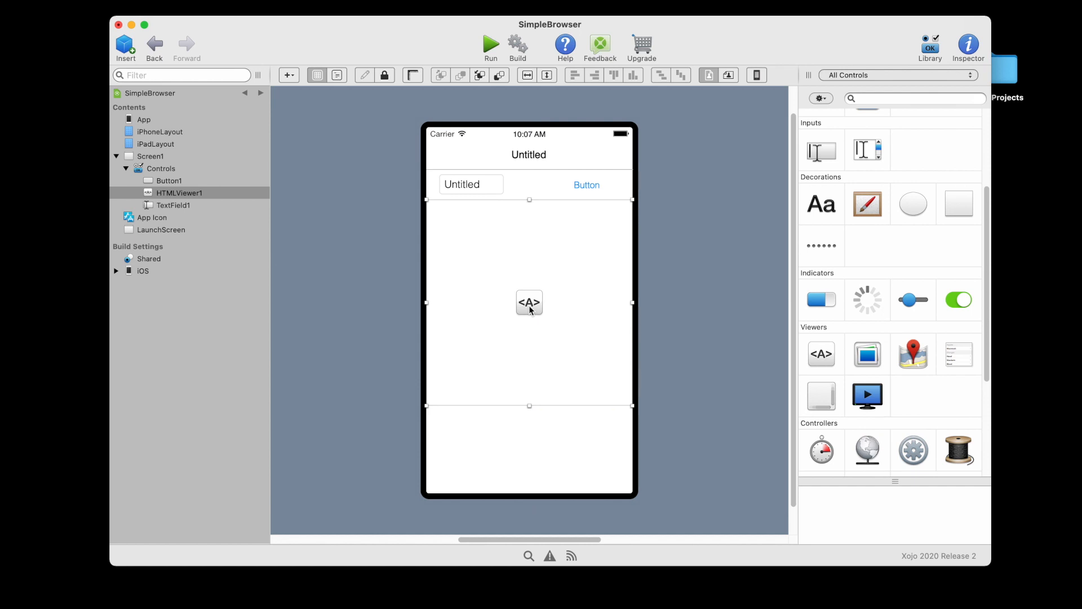
pyautogui.moveTo(530, 406)
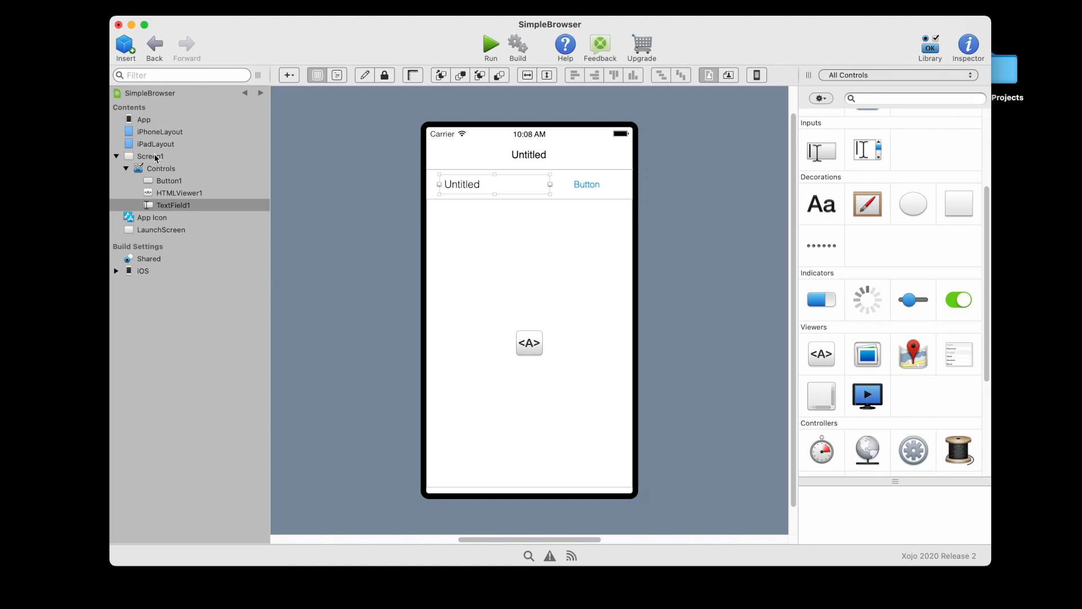
# Select Screen1 and rename it BrowserScreen in the Inspector
pyautogui.click(150, 156)
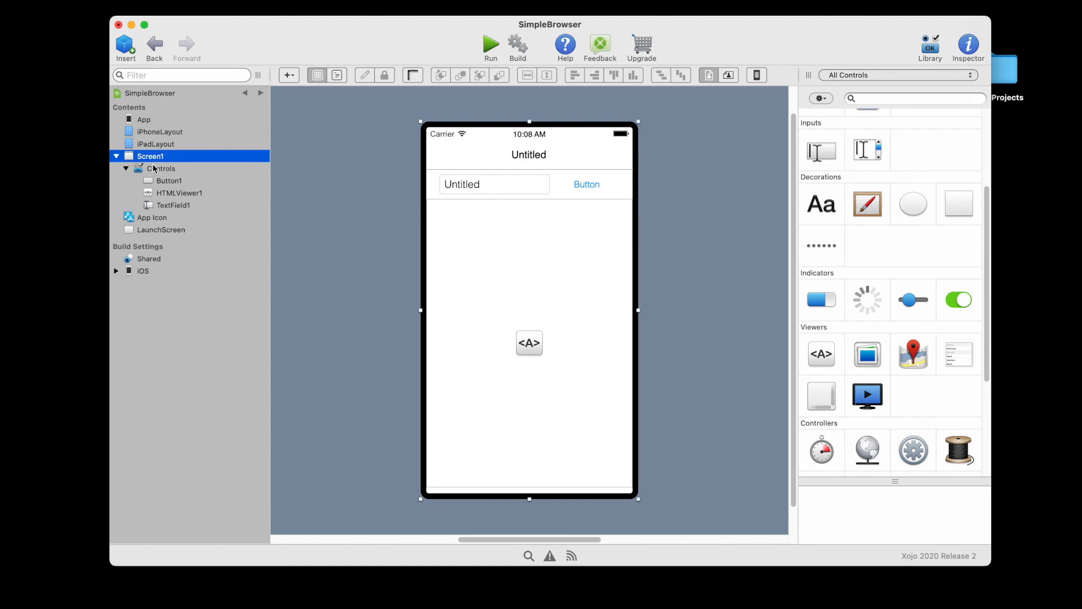
pyautogui.moveTo(980, 40)
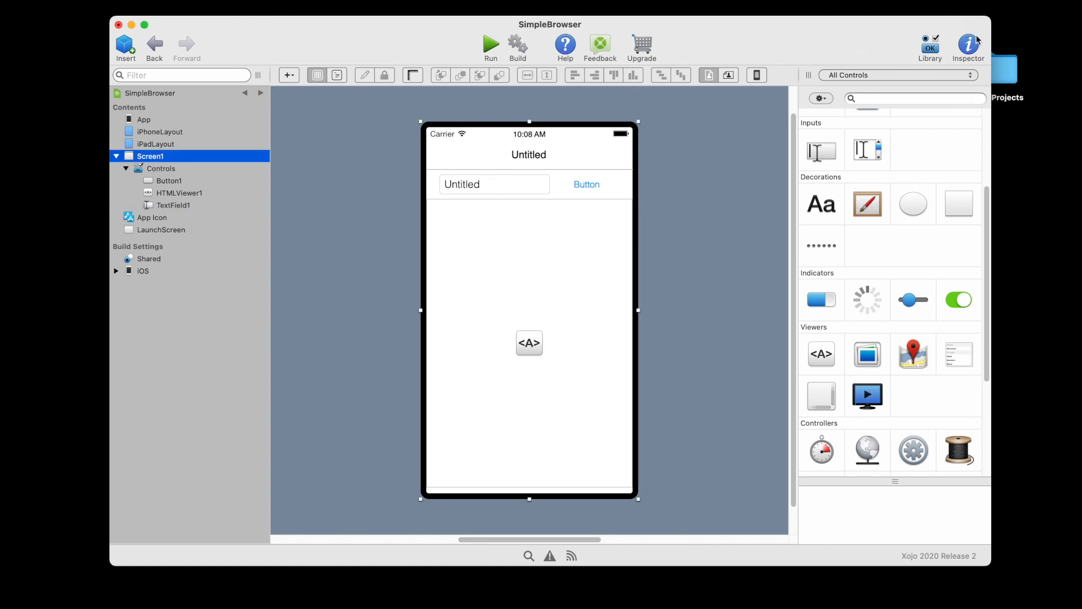
pyautogui.click(968, 41)
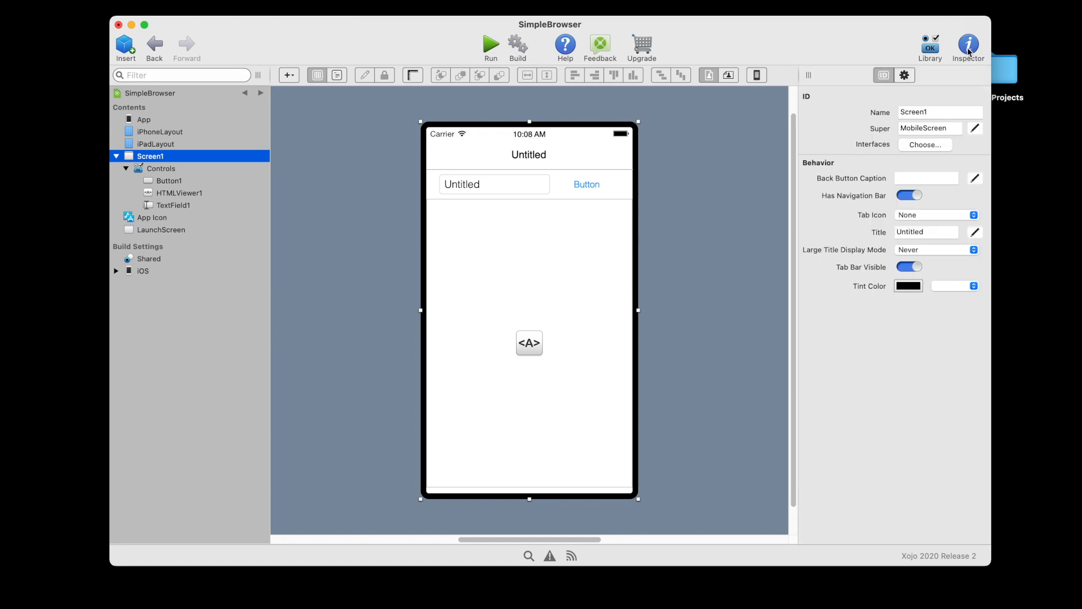
pyautogui.click(941, 112)
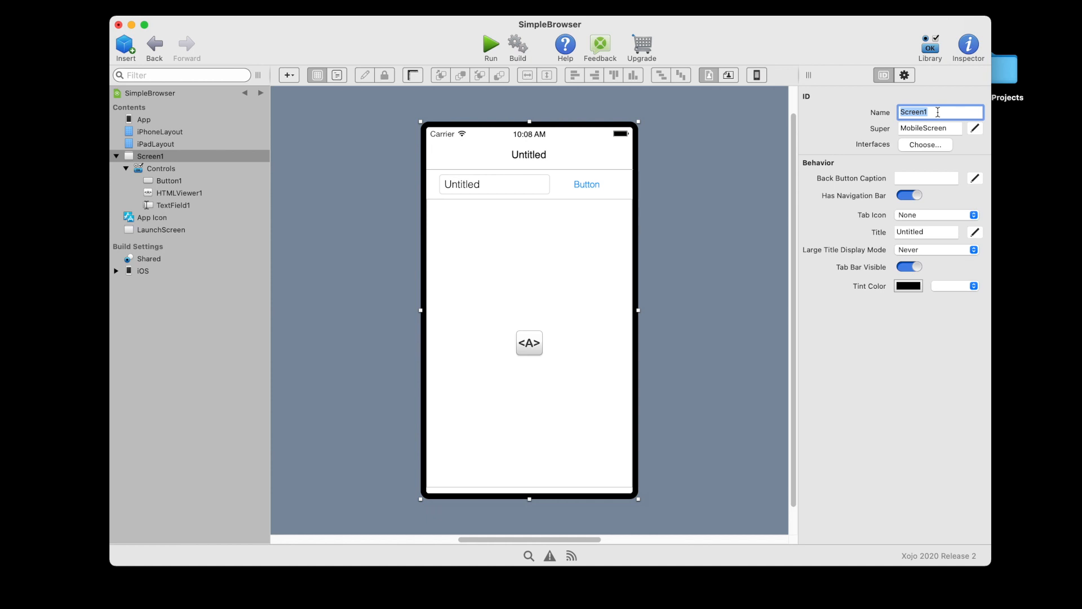
pyautogui.write('Browser')
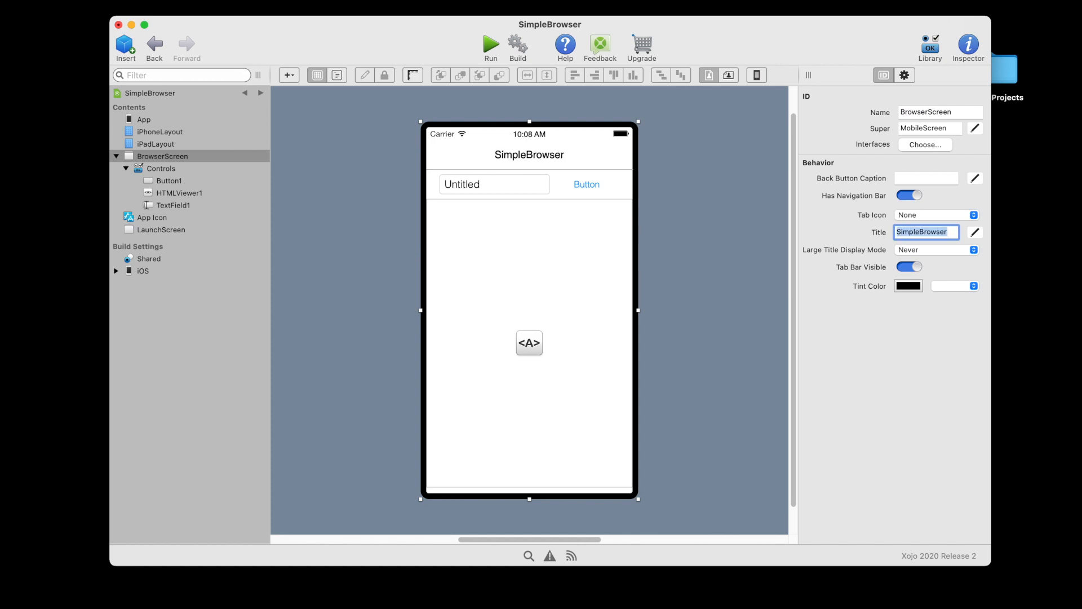
pyautogui.moveTo(530, 161)
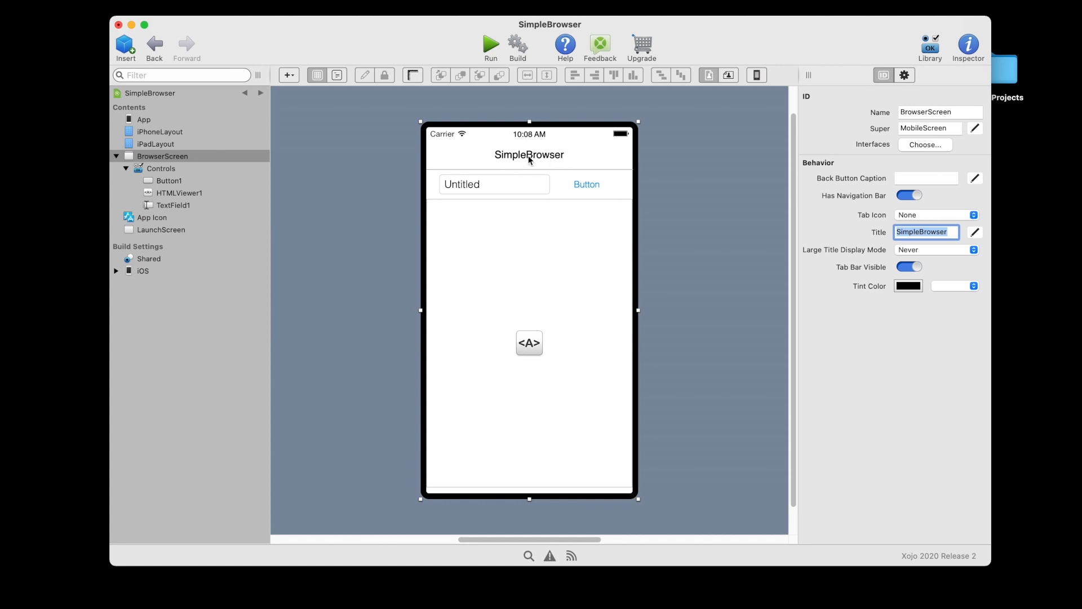
pyautogui.moveTo(523, 158)
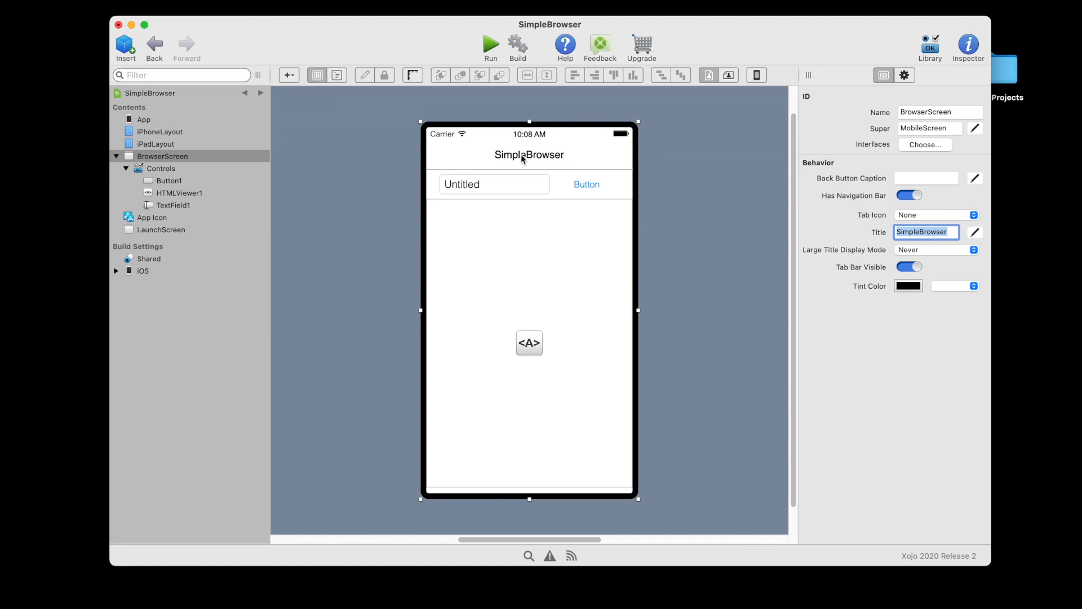
# Rename the text field to URLField in the Inspector
pyautogui.click(494, 184)
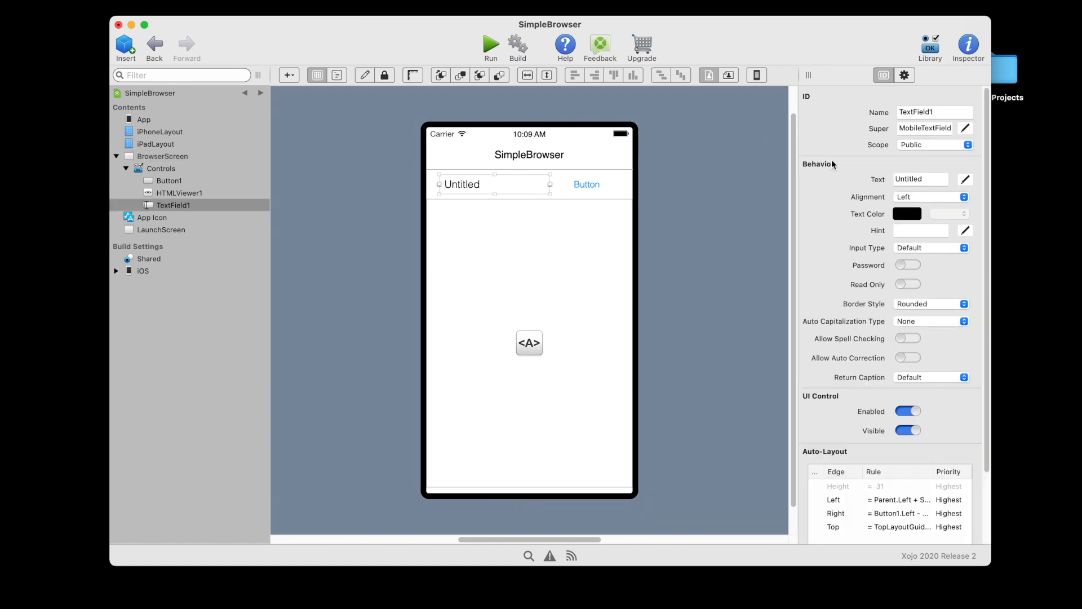
pyautogui.moveTo(839, 170)
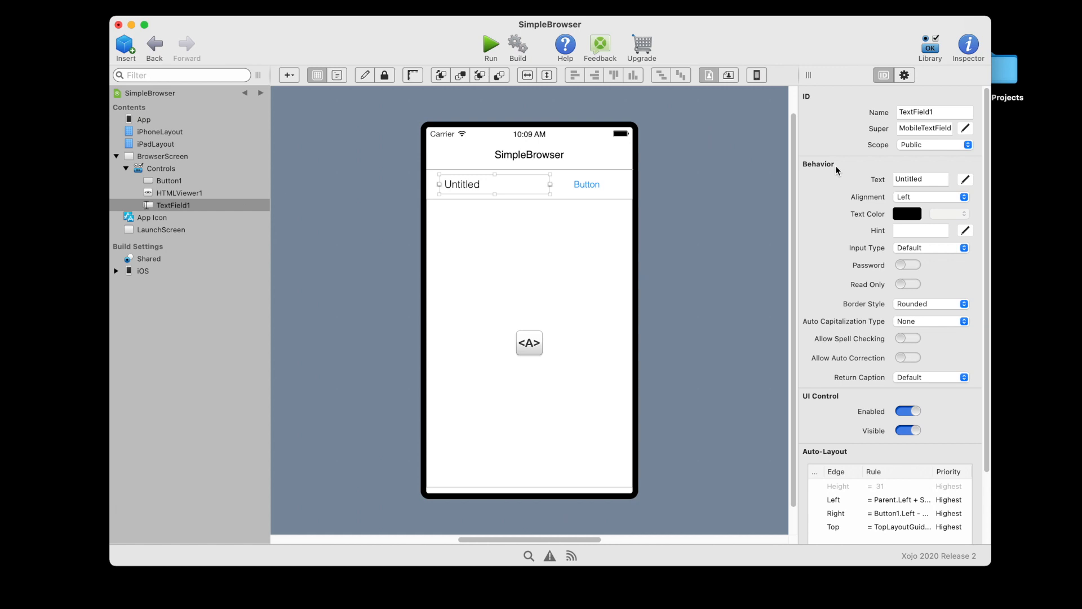
pyautogui.click(935, 111)
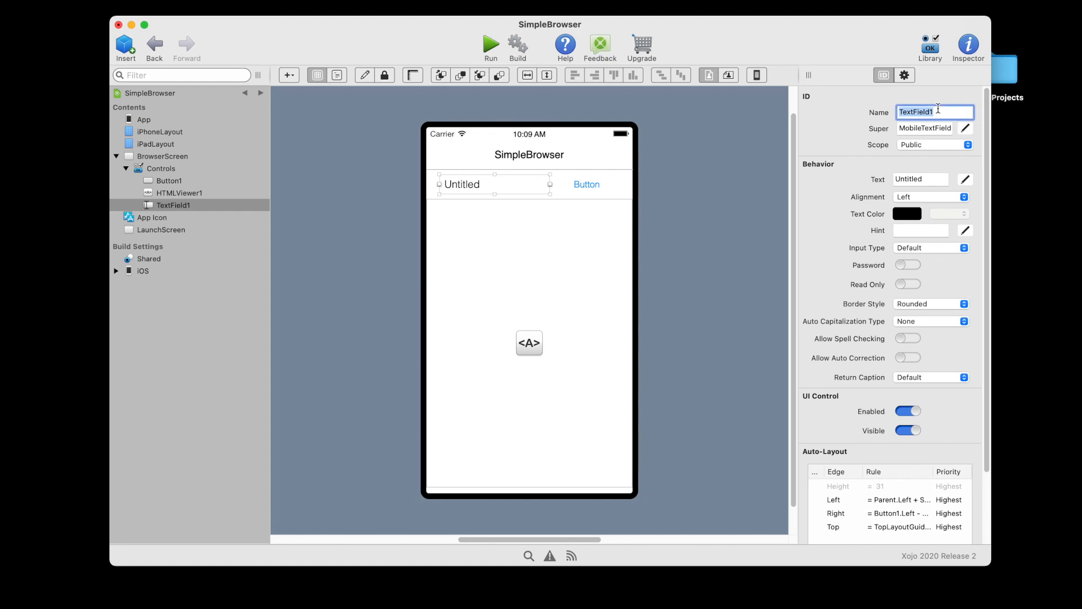
pyautogui.write('URLFiels')
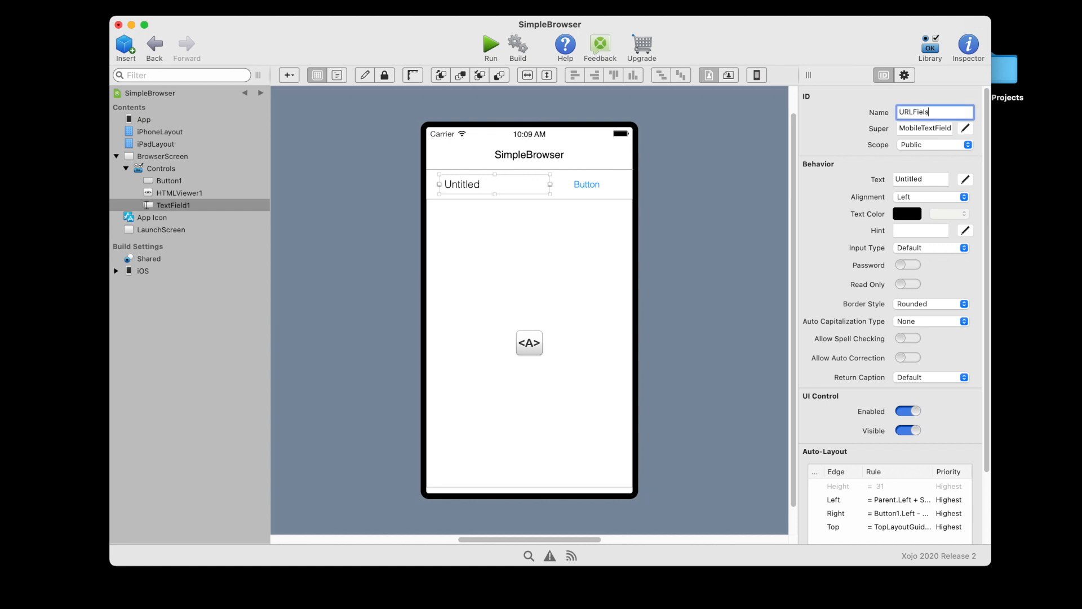
pyautogui.press('Backspace')
pyautogui.write('d')
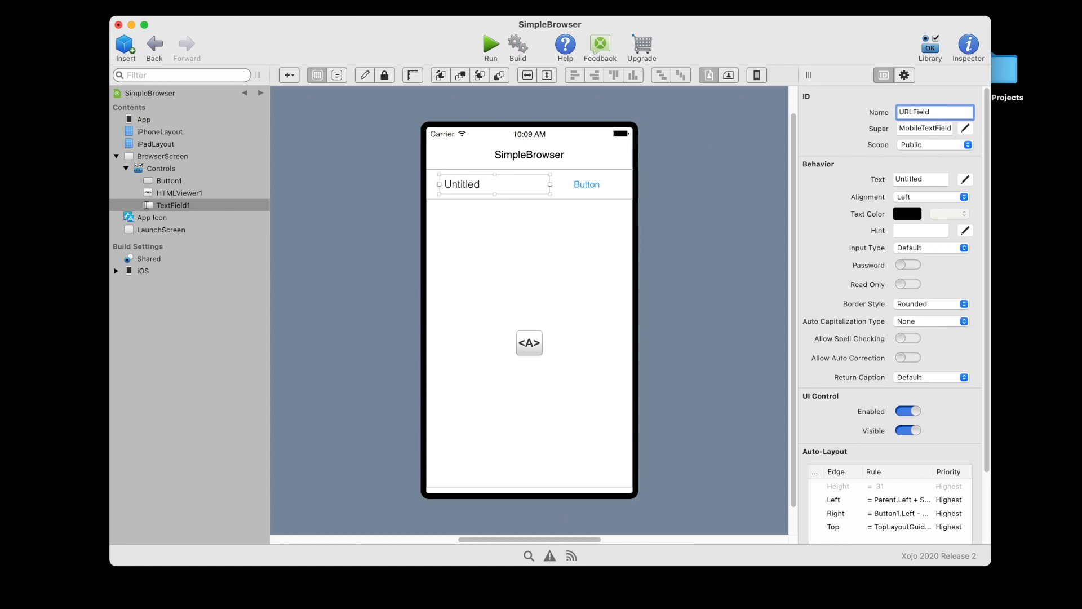
pyautogui.moveTo(913, 253)
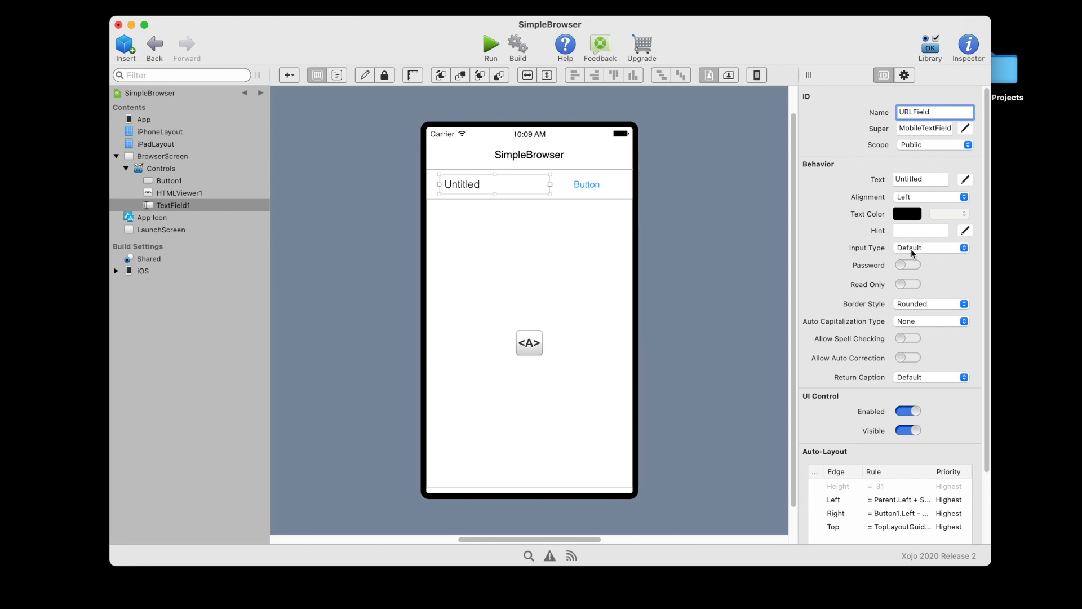
pyautogui.click(932, 247)
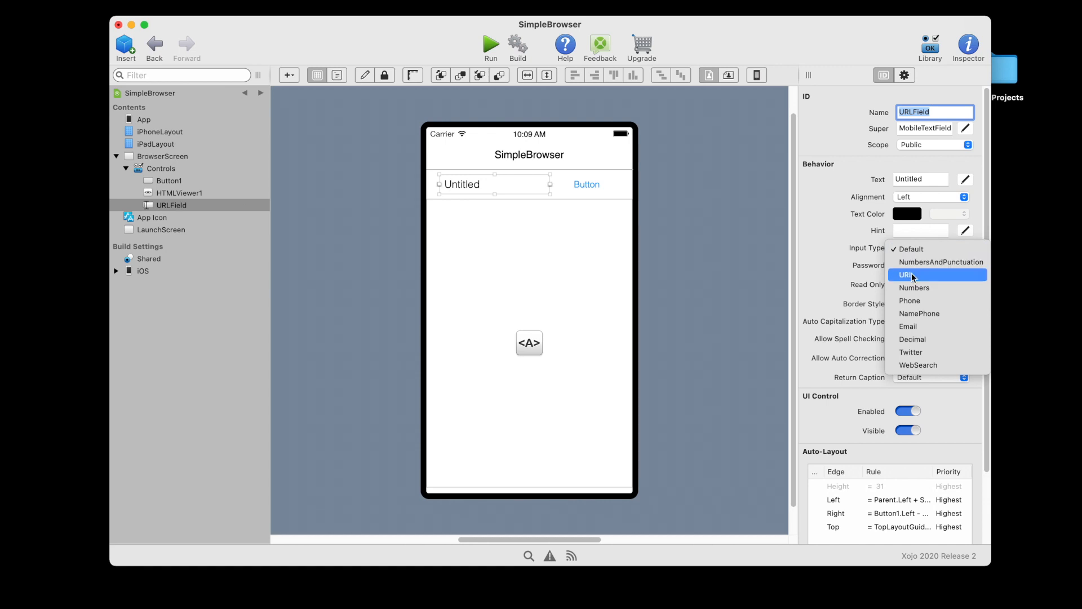
pyautogui.click(908, 274)
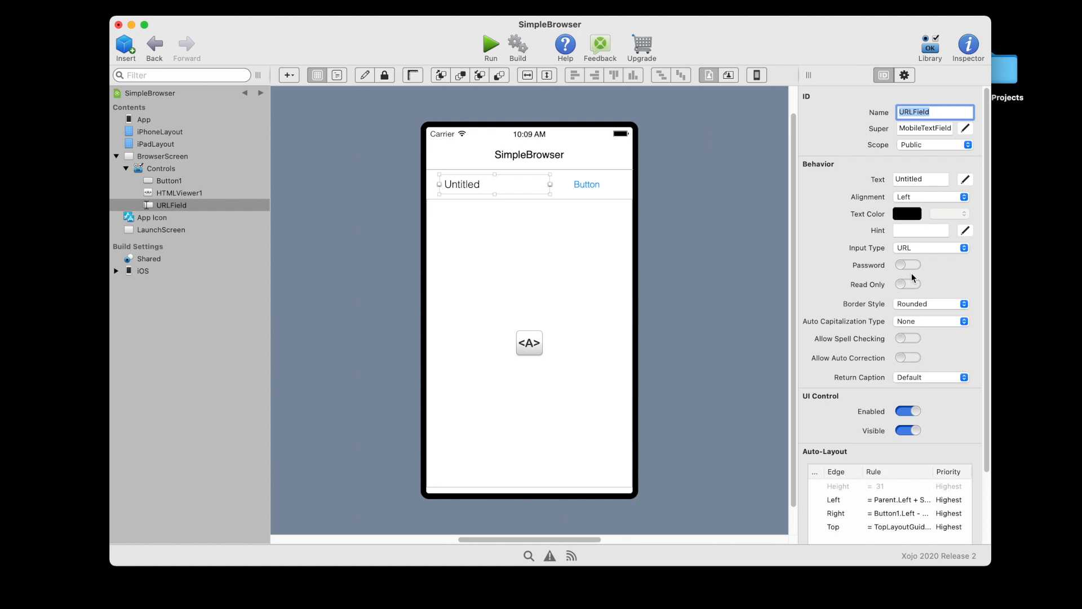
pyautogui.moveTo(929, 243)
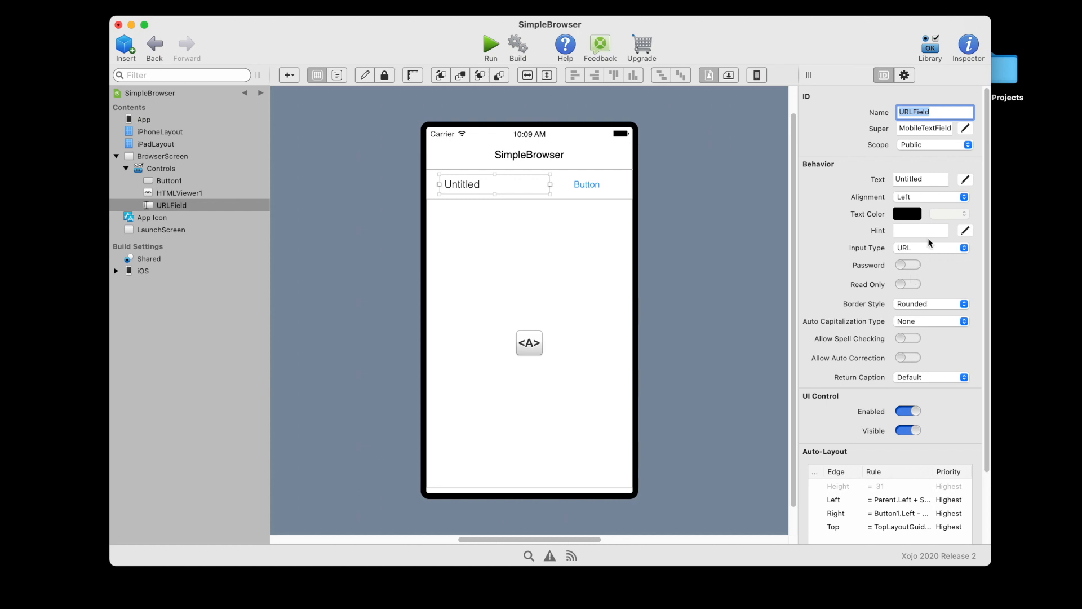
pyautogui.write('h')
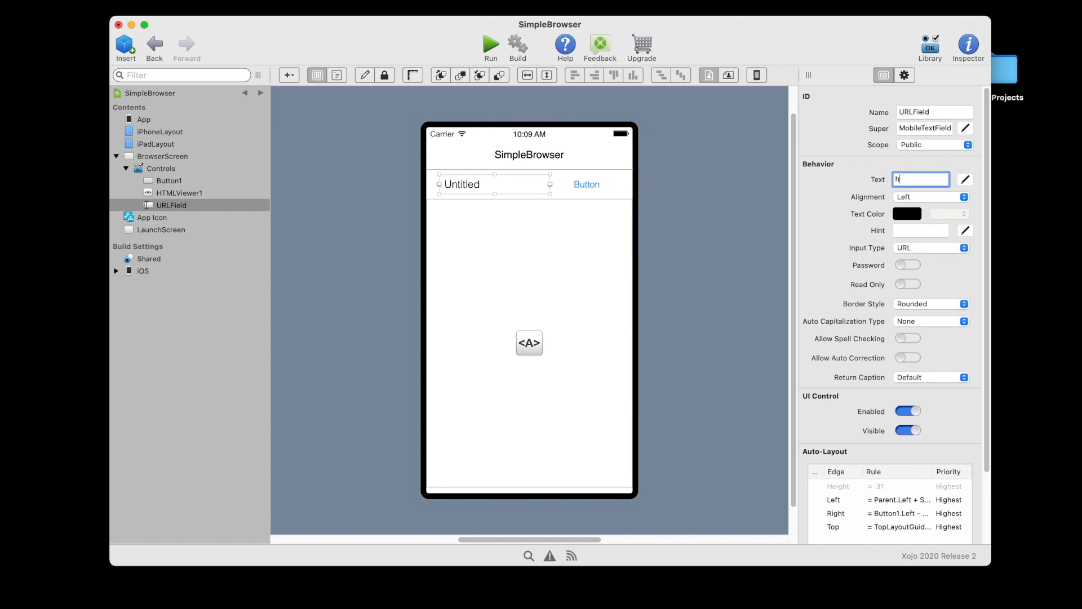
pyautogui.write('ttps://www.wik')
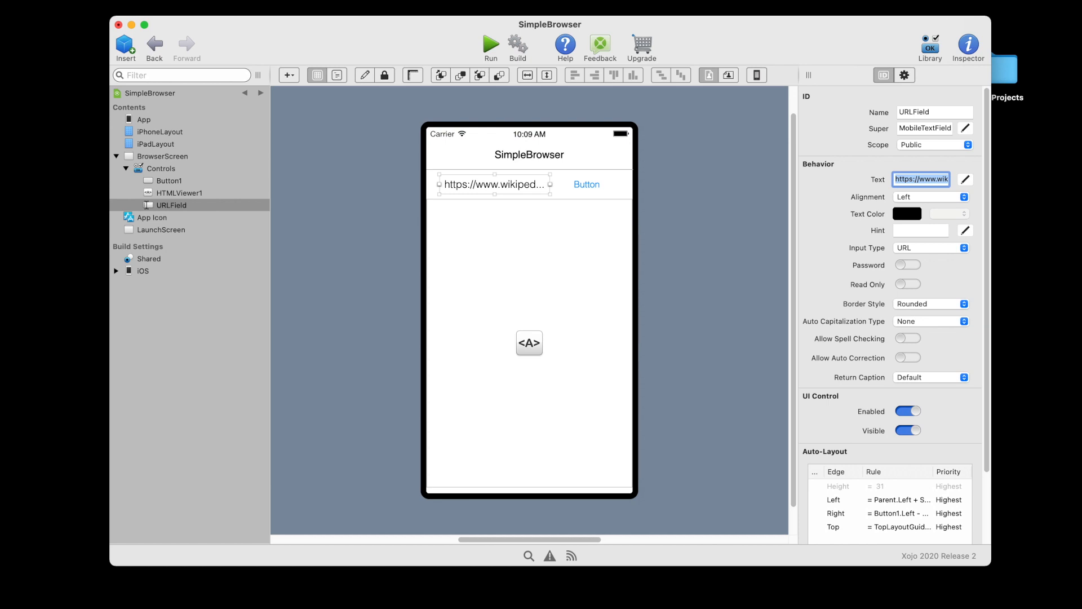
pyautogui.moveTo(616, 189)
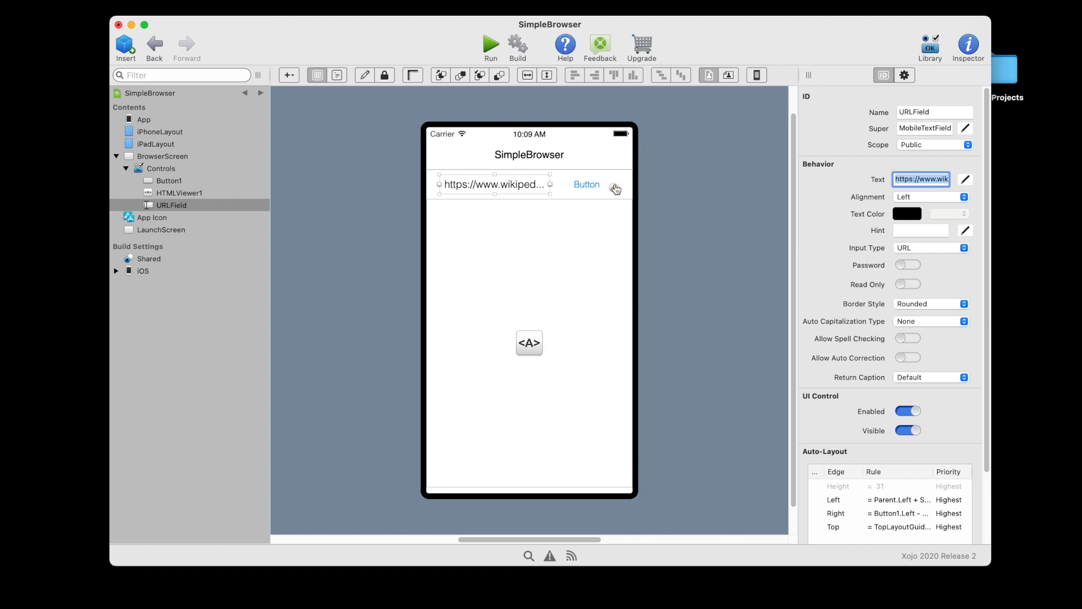
# Rename Button1 to ShowButton and set its caption to Show
pyautogui.click(587, 185)
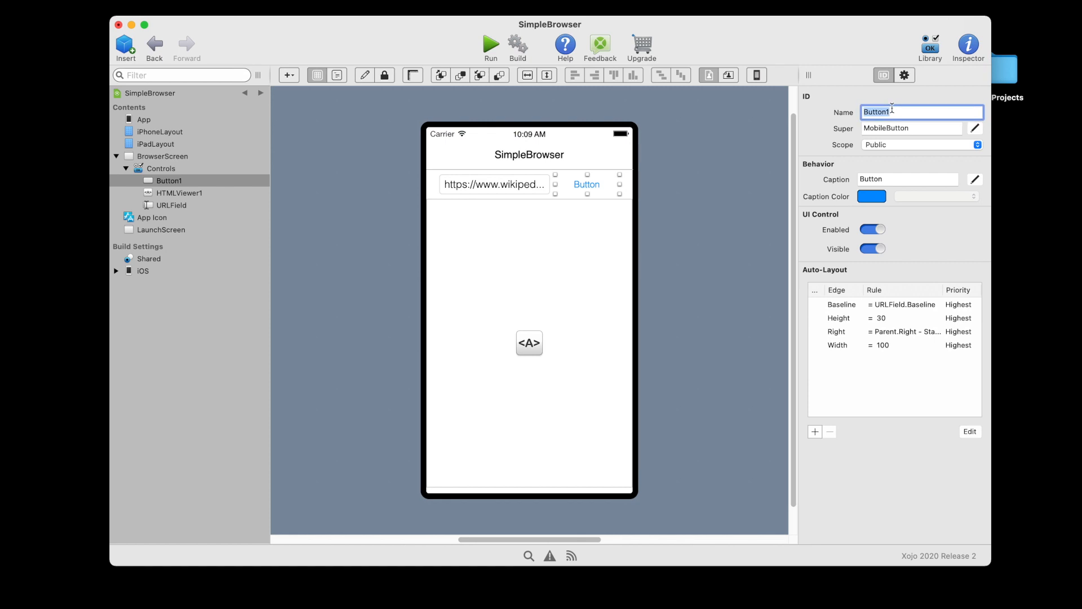
pyautogui.write('ShowButton')
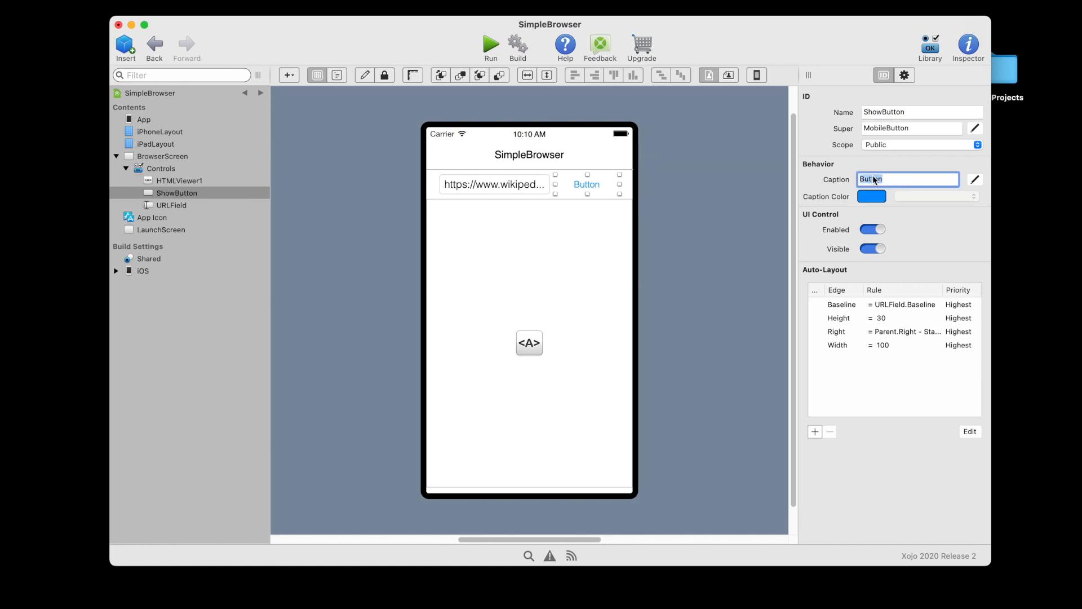
pyautogui.write('Show')
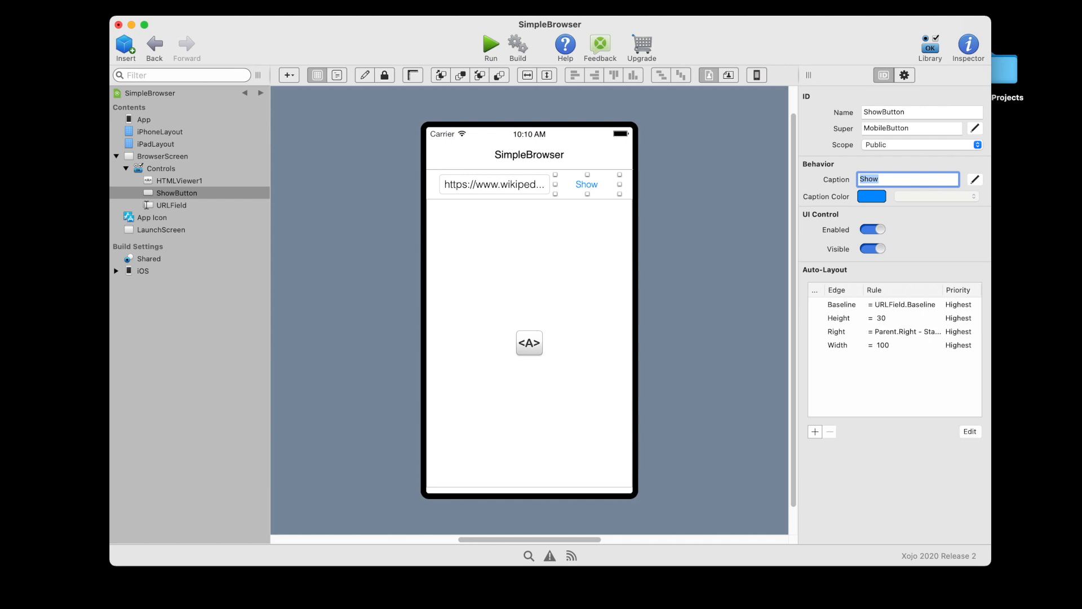
pyautogui.moveTo(566, 309)
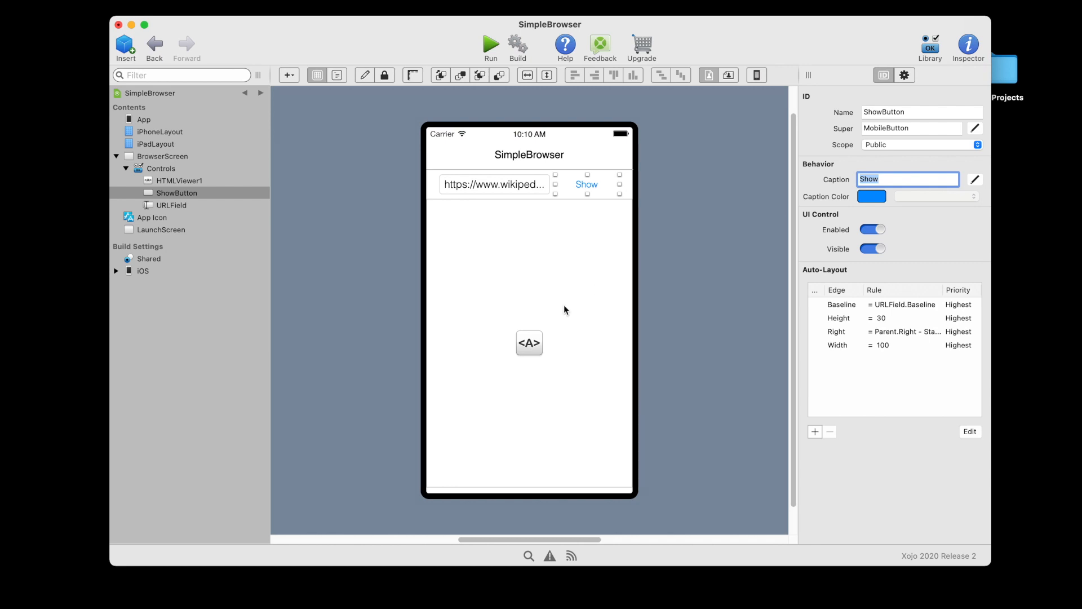
# Select the HTMLViewer1 control in the layout to rename it WebViewer
pyautogui.click(180, 180)
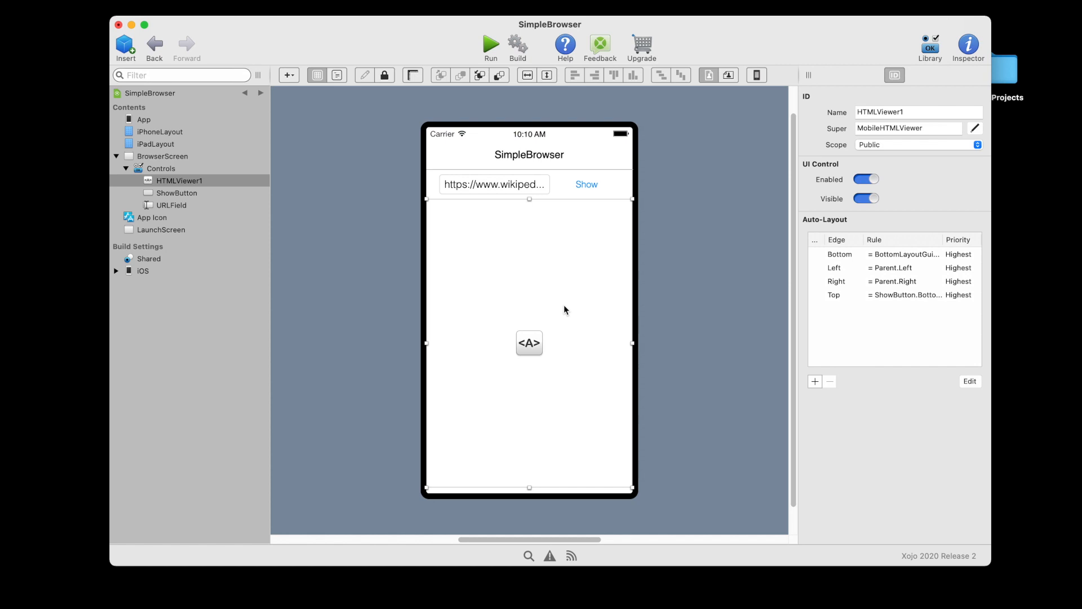
pyautogui.moveTo(836, 171)
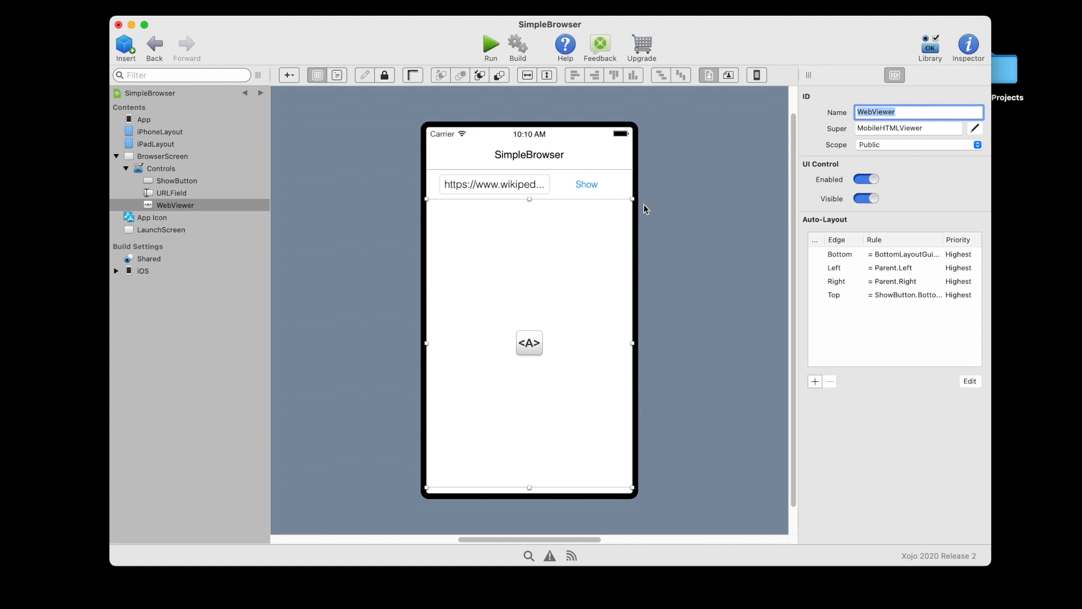
pyautogui.moveTo(622, 194)
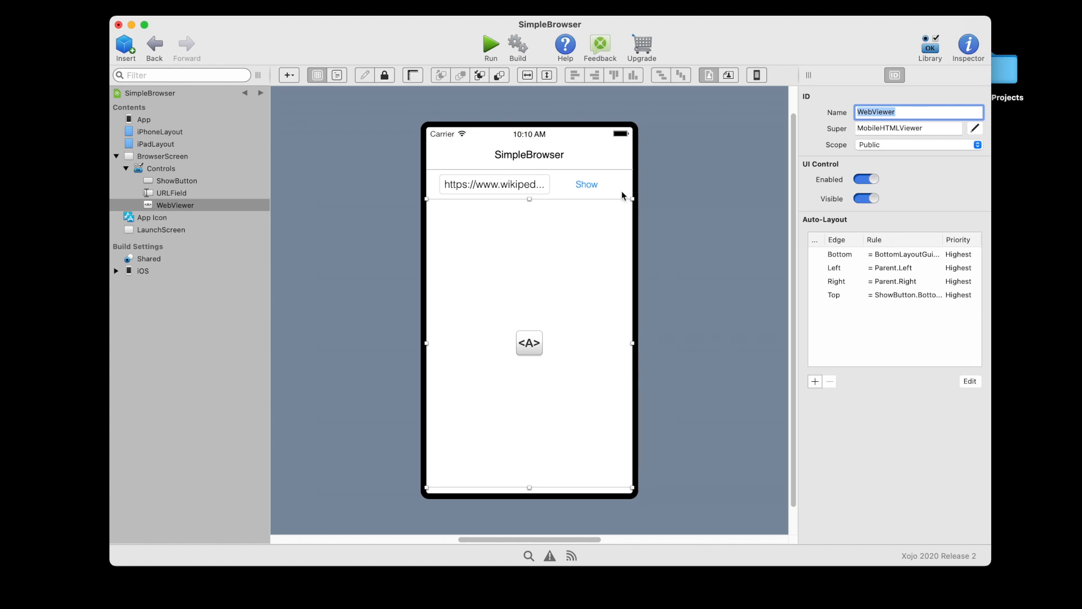
# Add a Pressed event handler to ShowButton
pyautogui.click(586, 185)
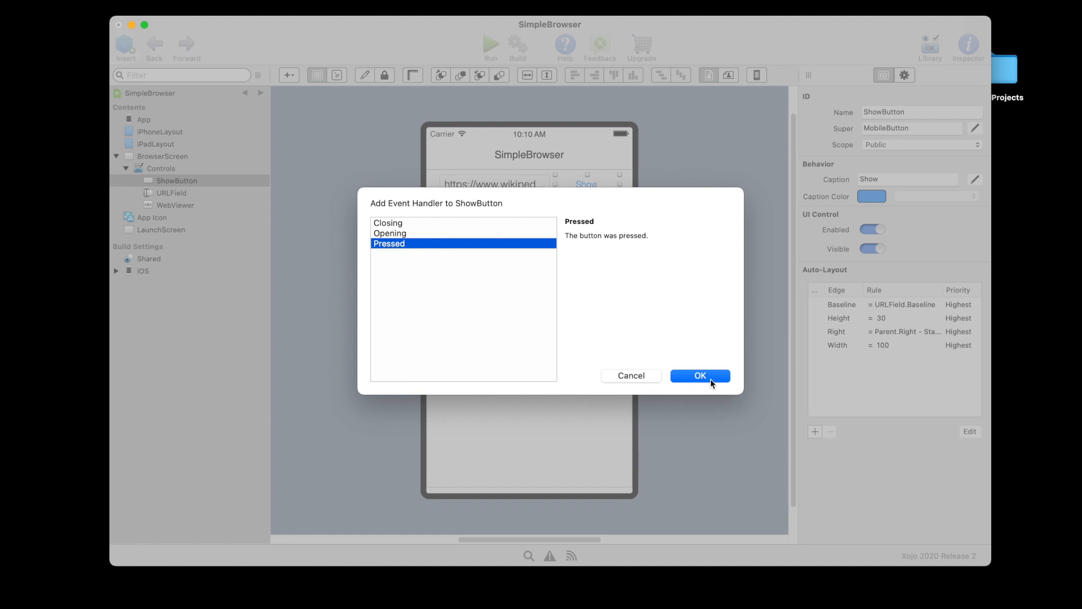
pyautogui.click(701, 377)
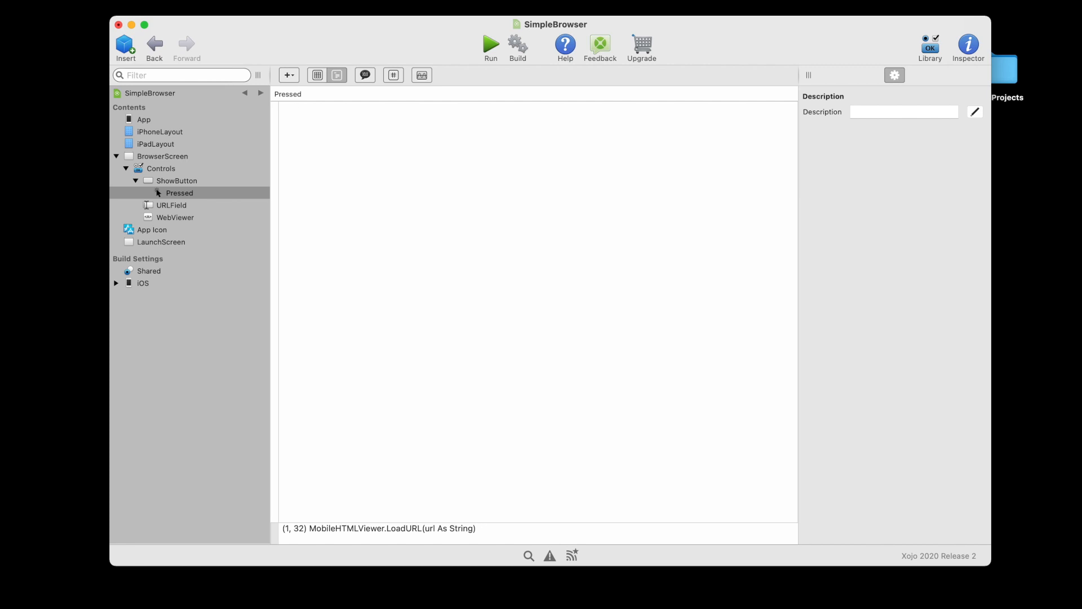
# Write WebViewer.LoadURL(URLField.Text) in ShowButton's Pressed handler
pyautogui.click(324, 113)
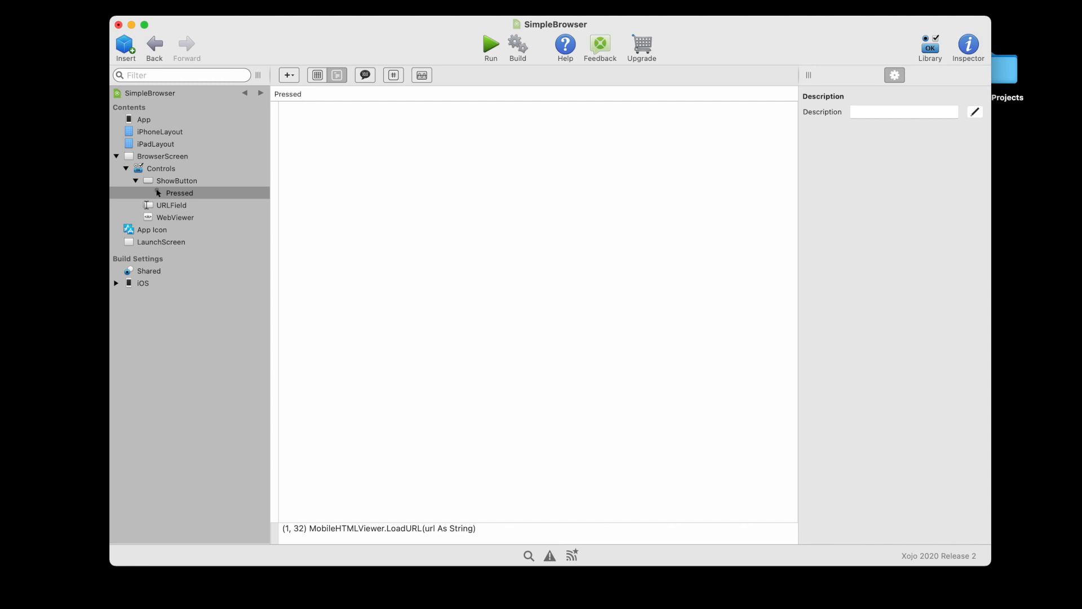
pyautogui.click(301, 110)
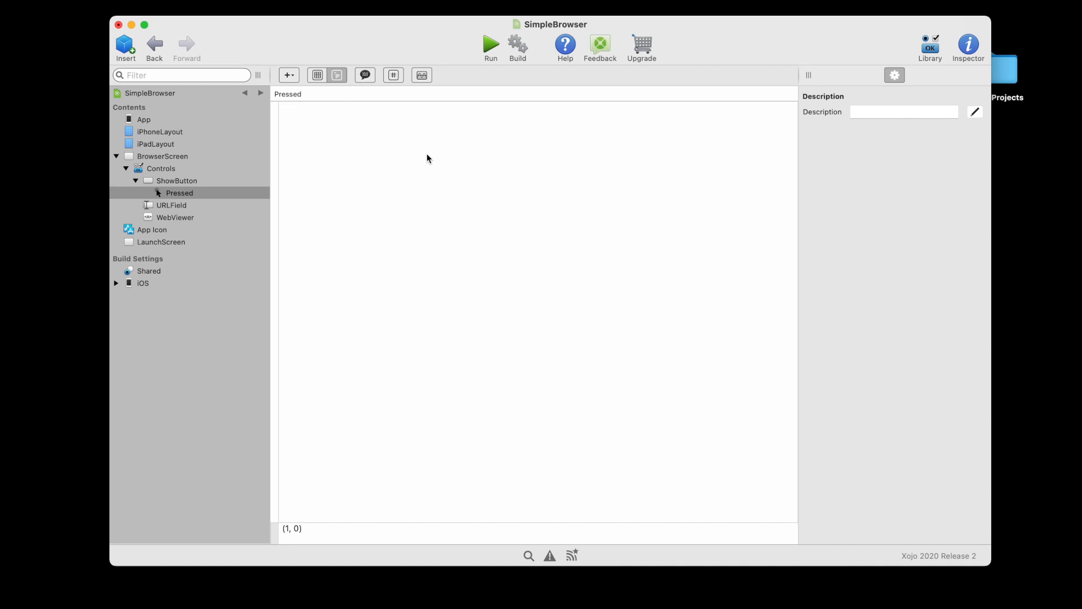
pyautogui.write('WebViewer.LoadURL(URLField.Text)')
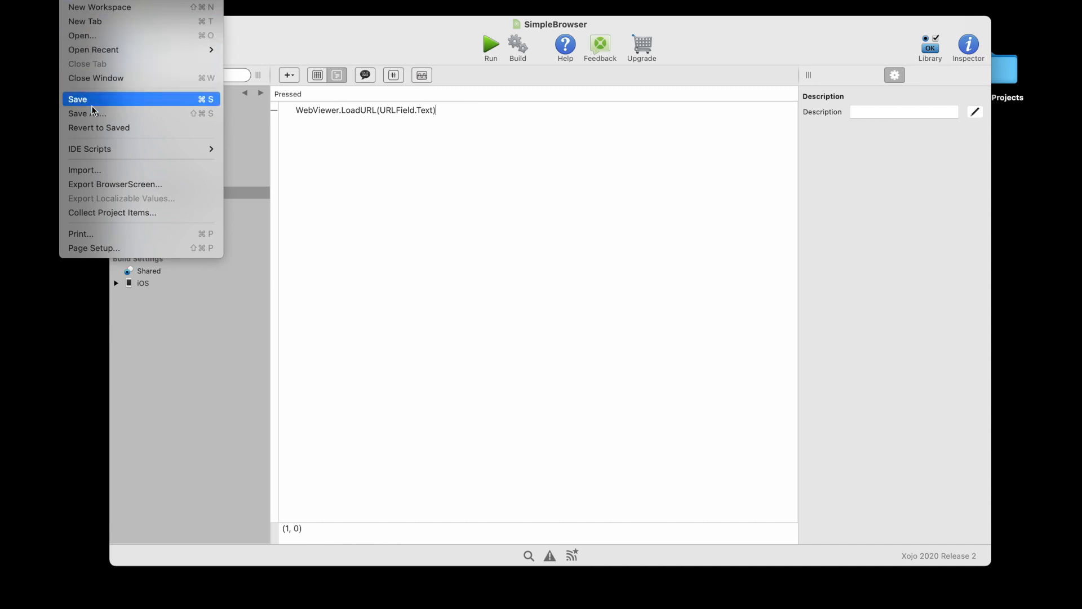
# Save the project to the Desktop as SimpleBrowser and run it in the iOS Simulator
pyautogui.click(86, 113)
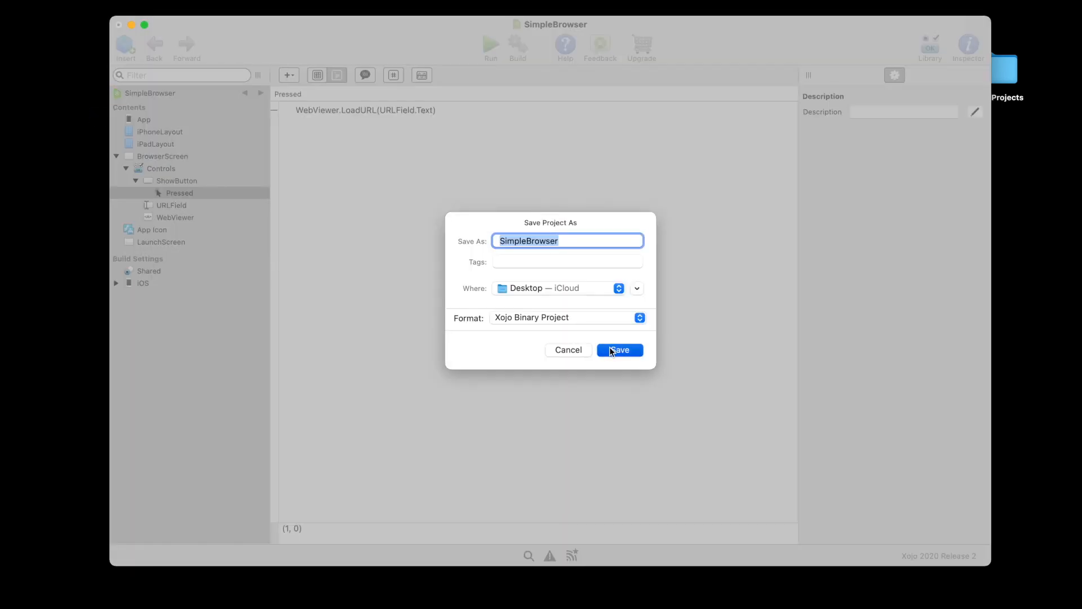
pyautogui.click(620, 349)
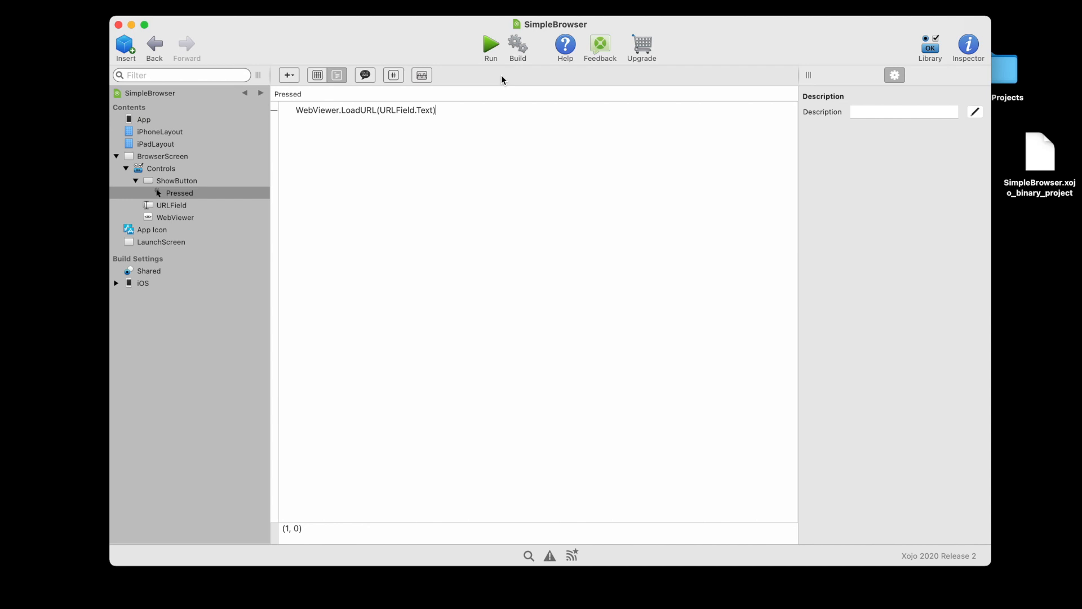
pyautogui.click(490, 43)
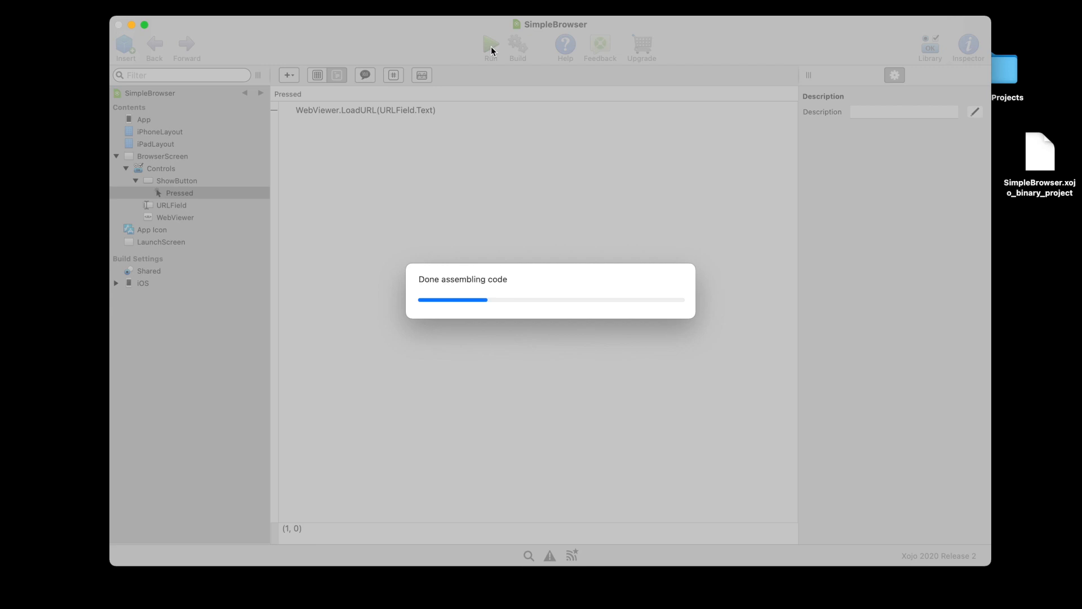
# Run SimpleBrowser so it launches in the iPhone 8 simulator with the address field and Show button
pyautogui.click(489, 44)
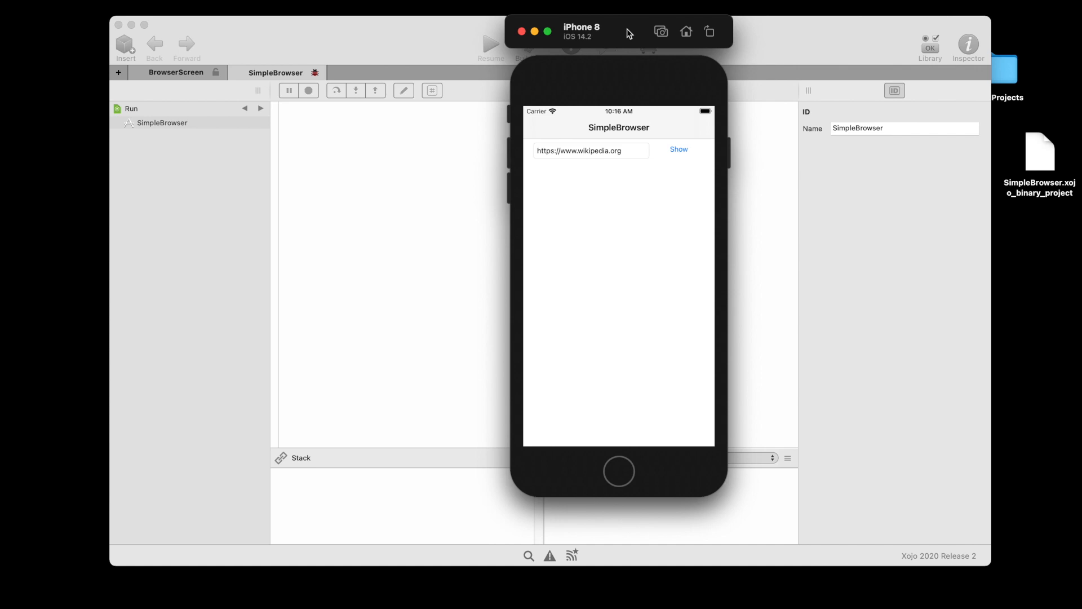
pyautogui.moveTo(600, 160)
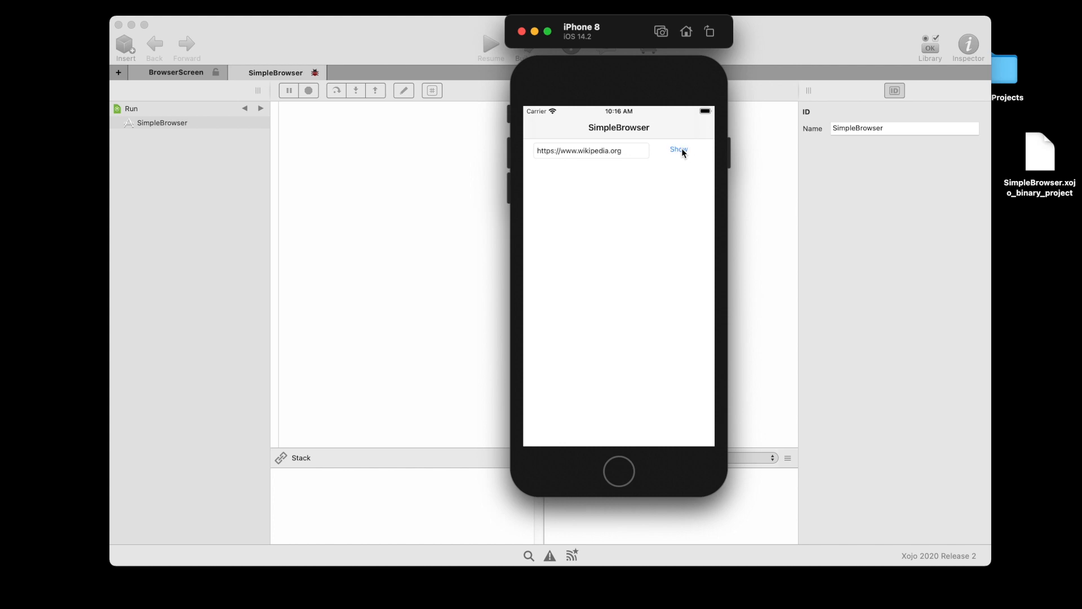
# Load the Wikipedia page into the web viewer with Show, then hide the simulator
pyautogui.click(679, 149)
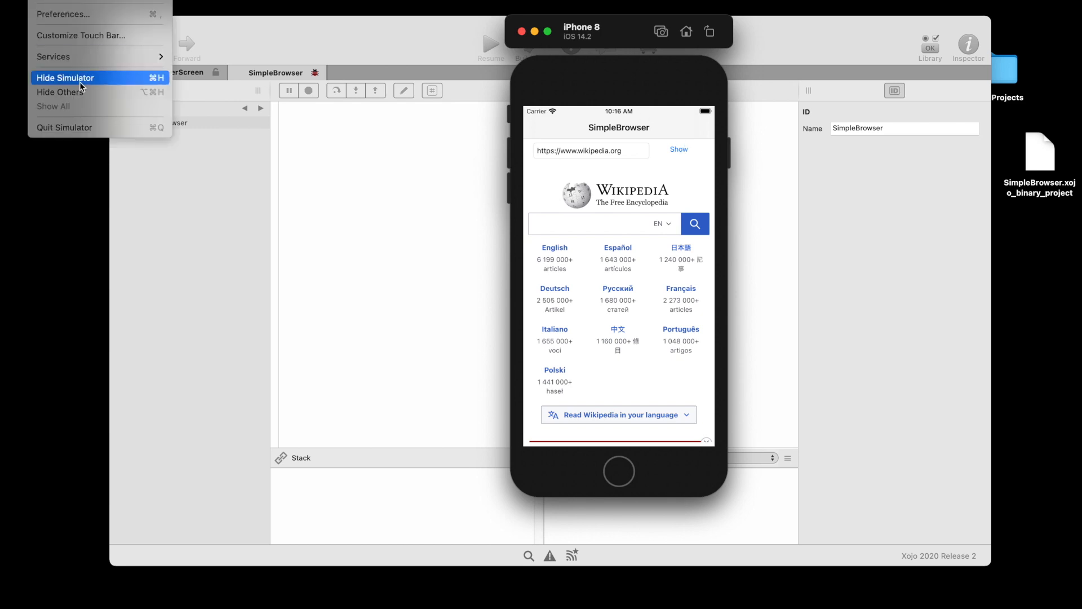
pyautogui.click(69, 76)
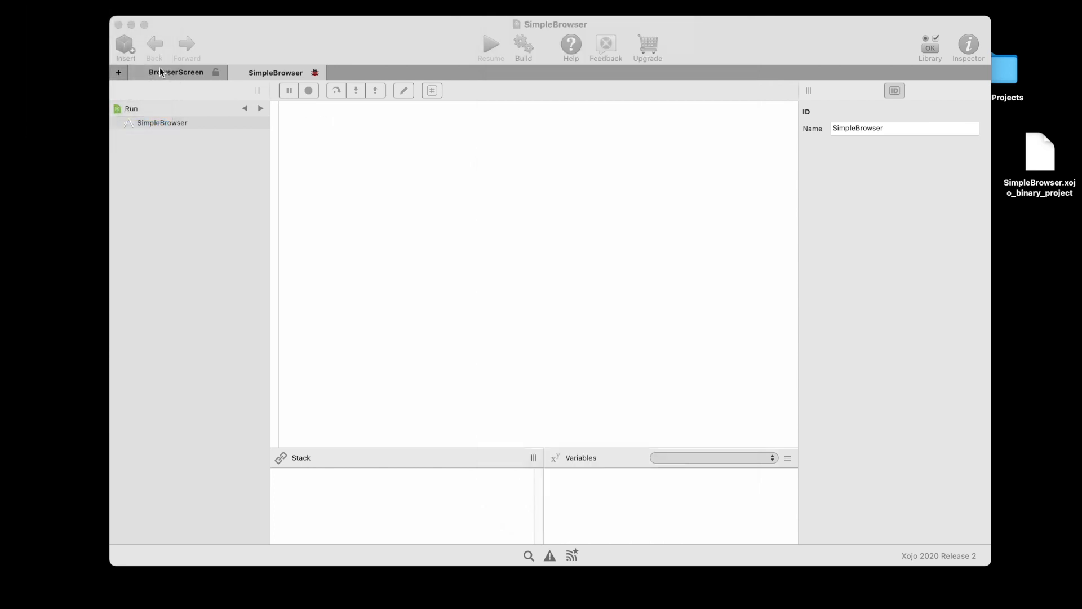